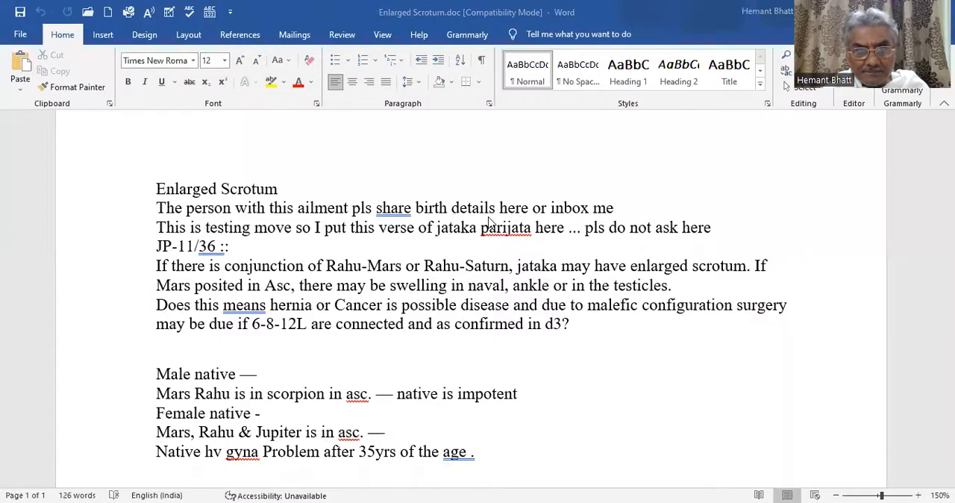
pyautogui.moveTo(470, 127)
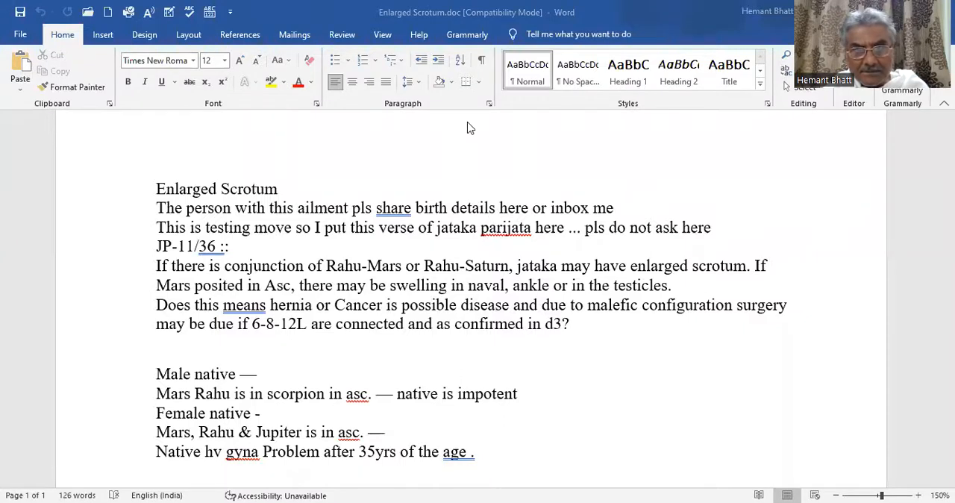
pyautogui.moveTo(386, 248)
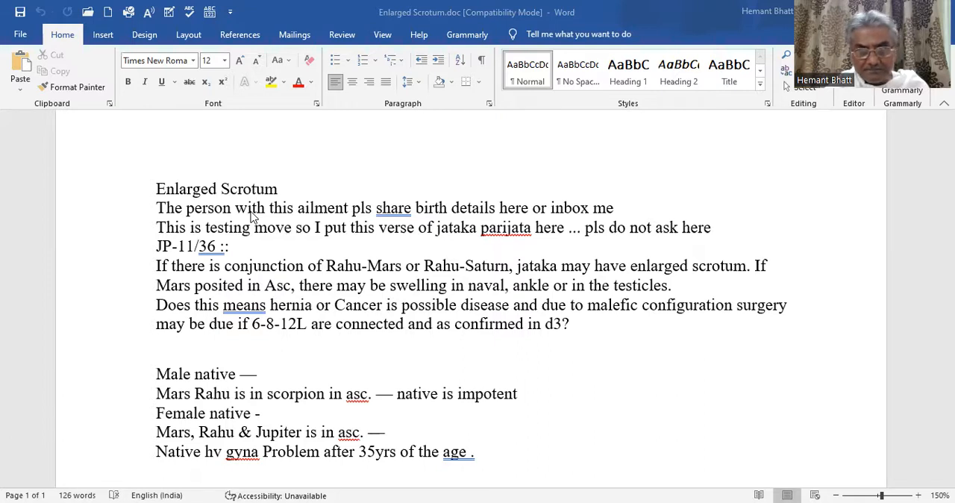
pyautogui.moveTo(270, 132)
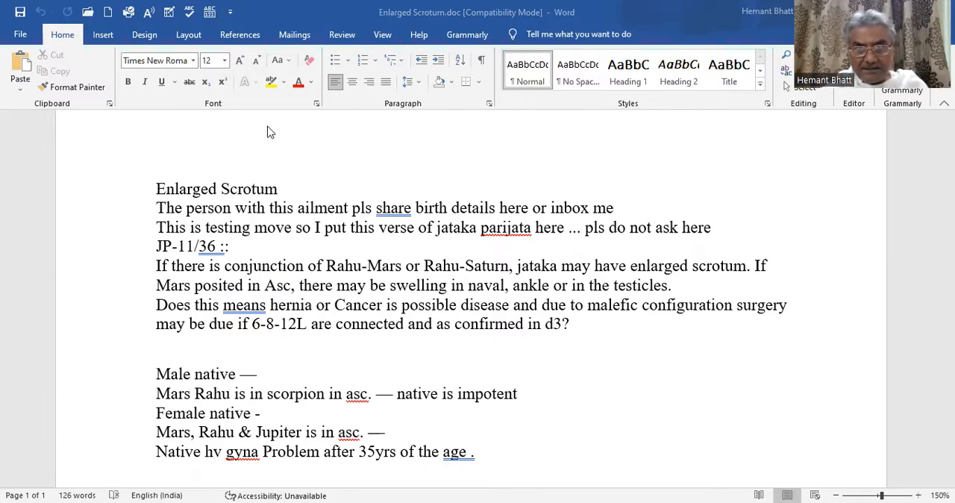
pyautogui.moveTo(200, 278)
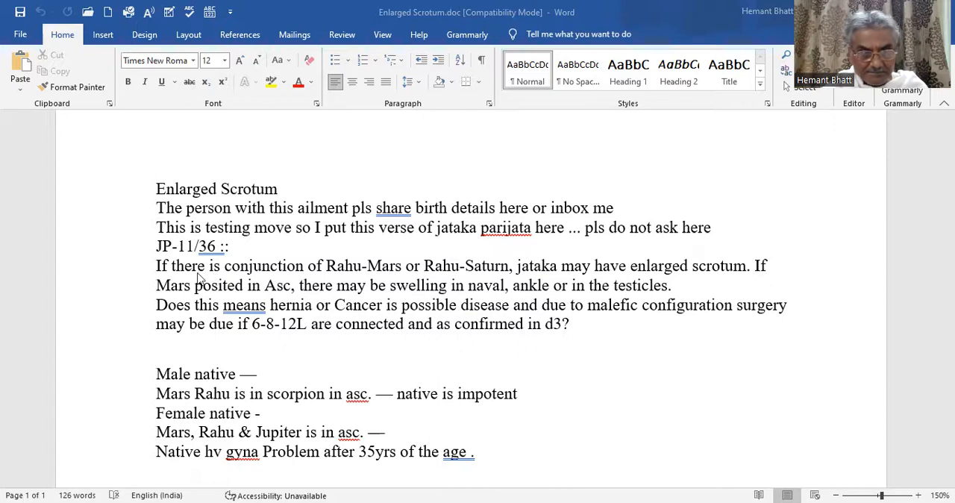
pyautogui.moveTo(367, 296)
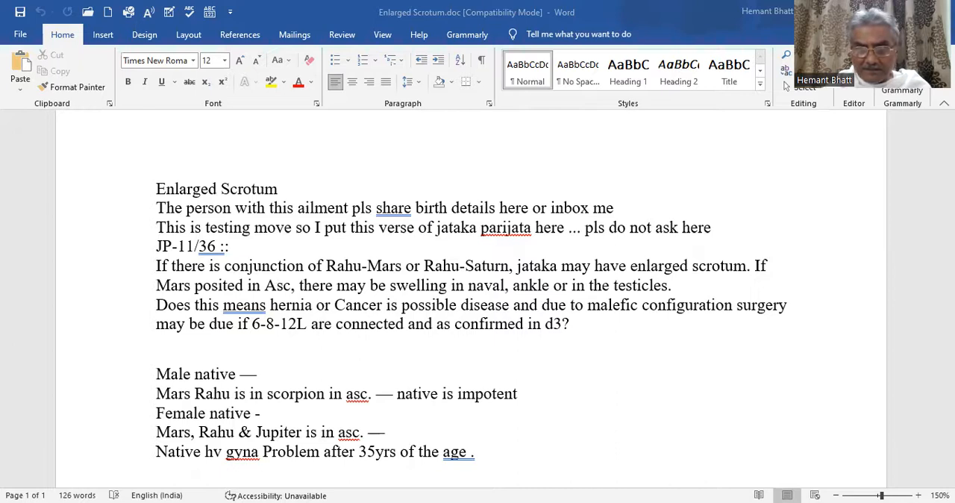
pyautogui.moveTo(560, 314)
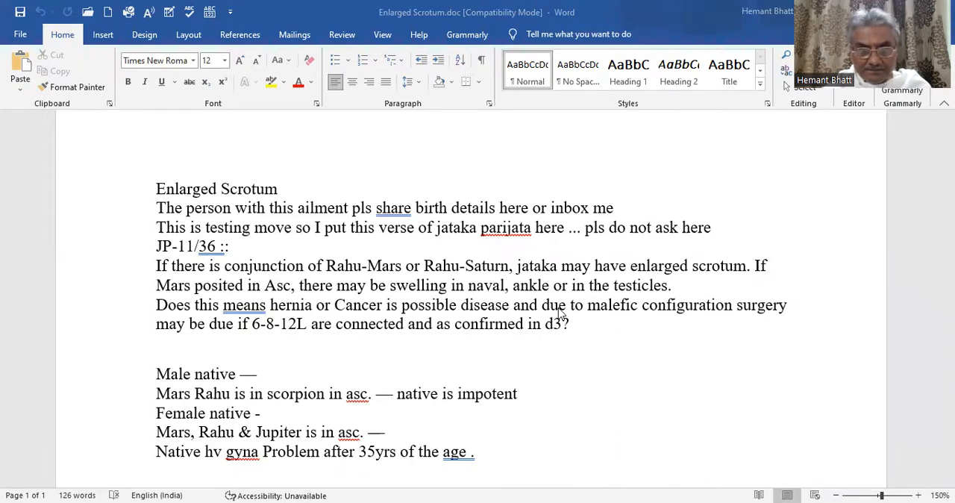
pyautogui.moveTo(418, 237)
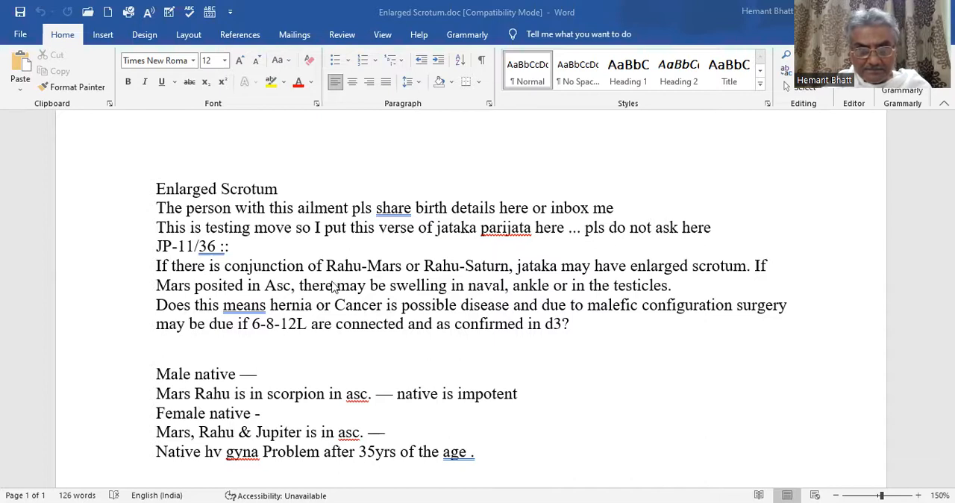
pyautogui.moveTo(317, 282)
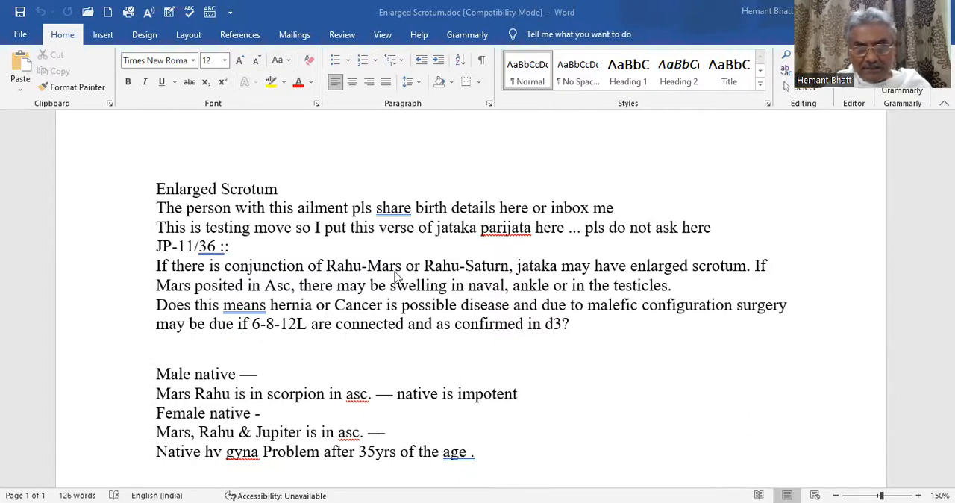
pyautogui.moveTo(551, 277)
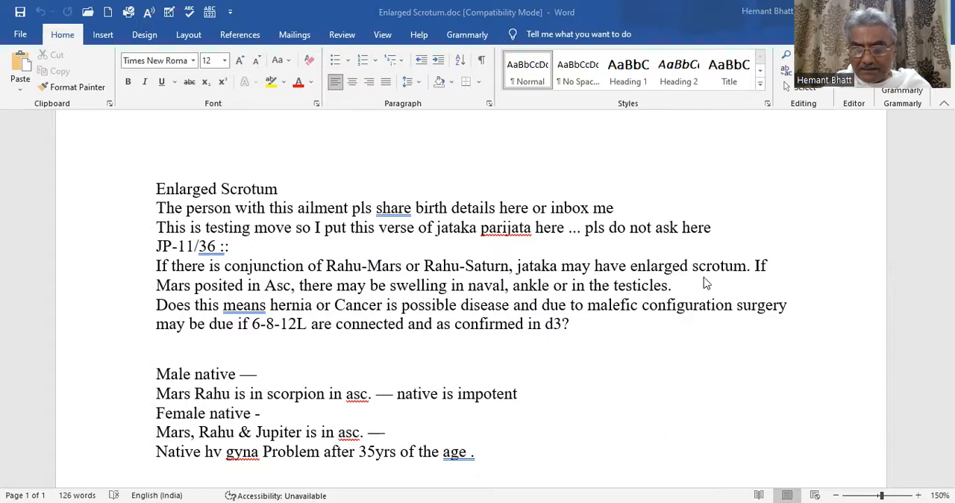
pyautogui.moveTo(763, 276)
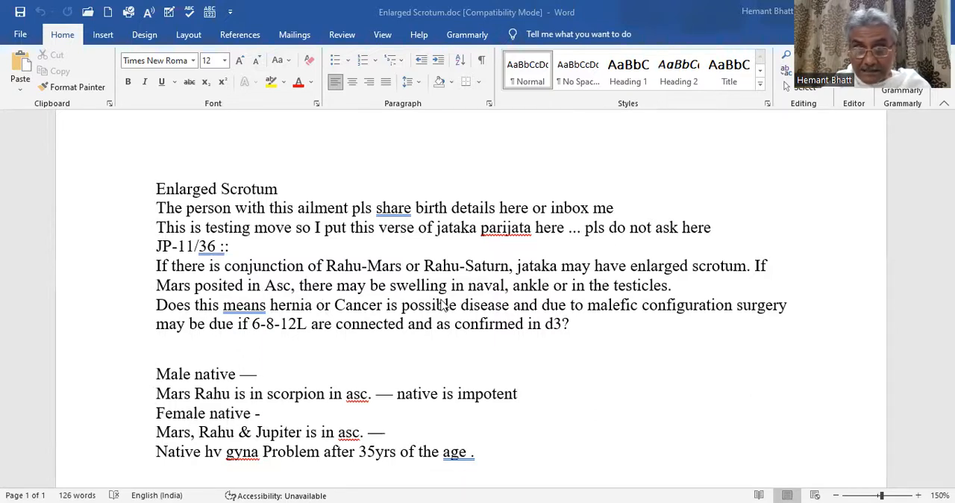
pyautogui.moveTo(597, 304)
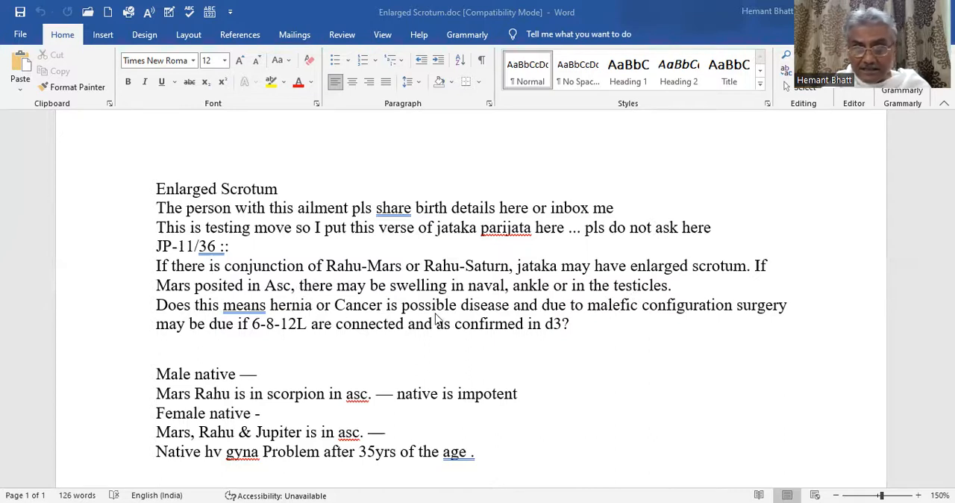
pyautogui.moveTo(606, 323)
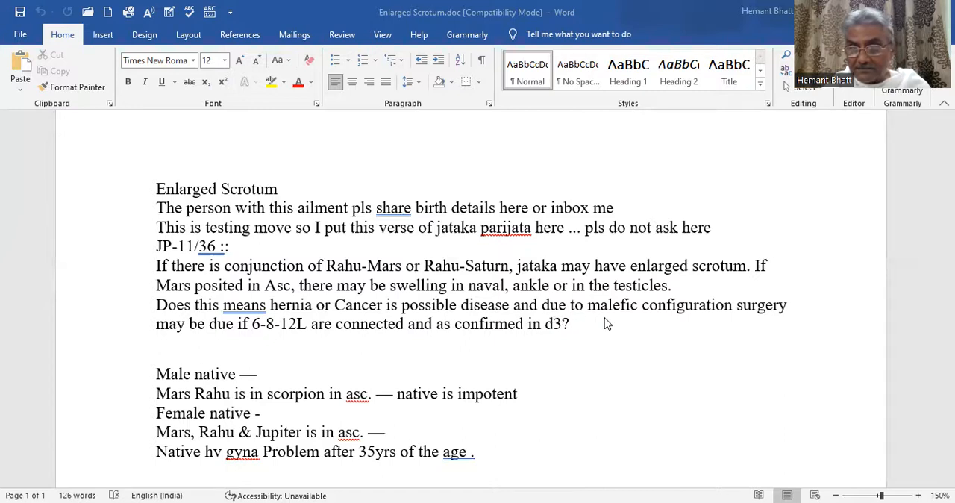
pyautogui.moveTo(758, 334)
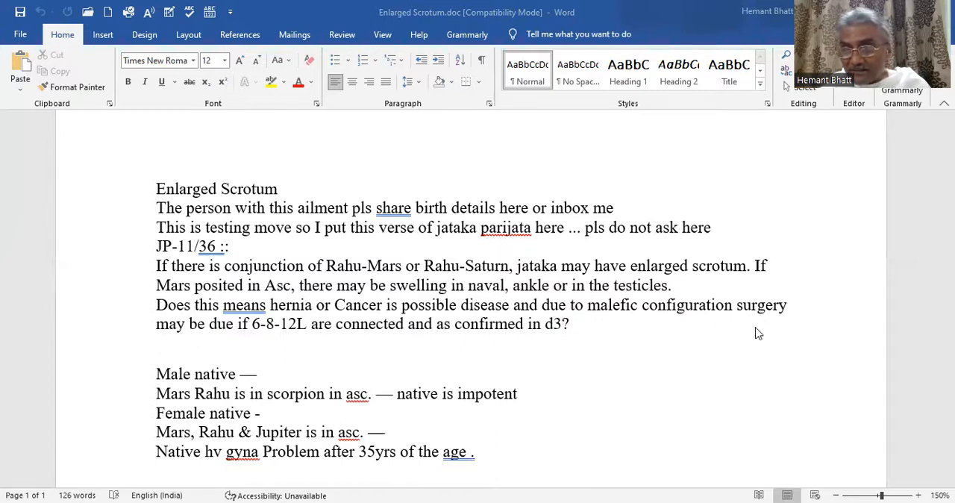
pyautogui.moveTo(258, 341)
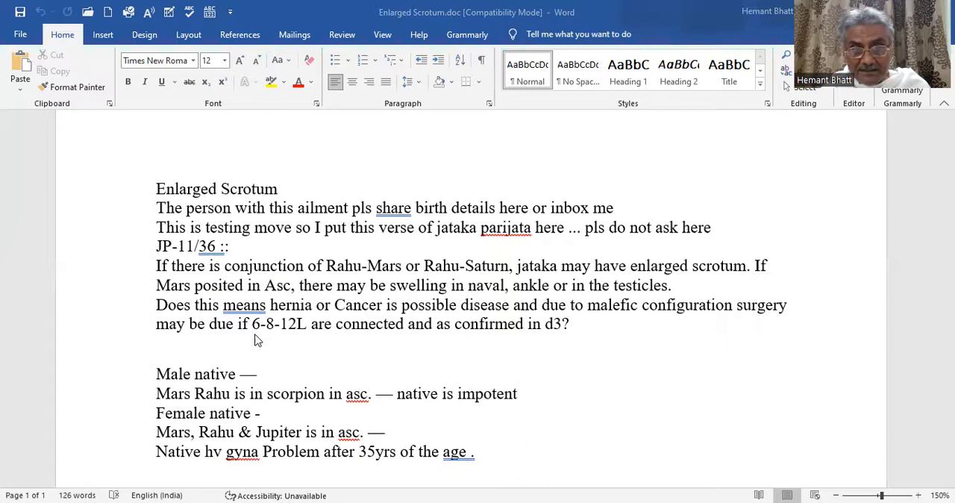
pyautogui.moveTo(338, 337)
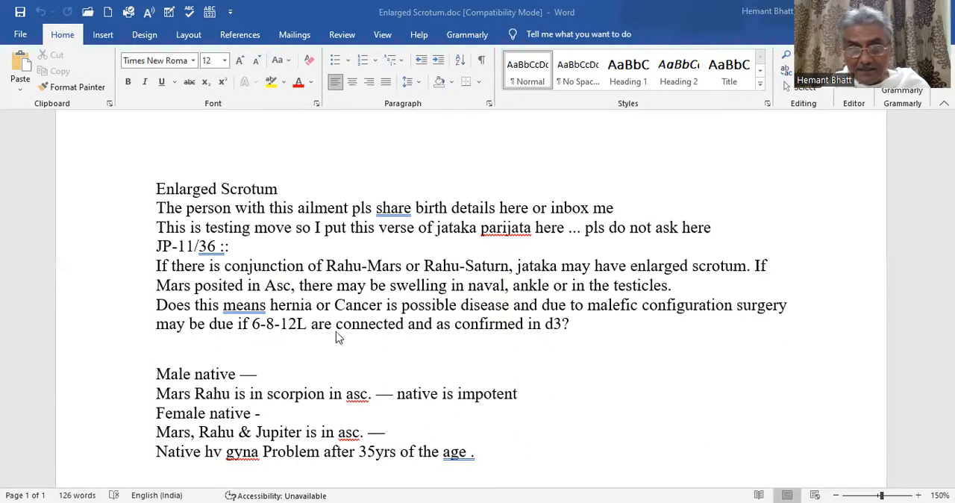
pyautogui.moveTo(465, 350)
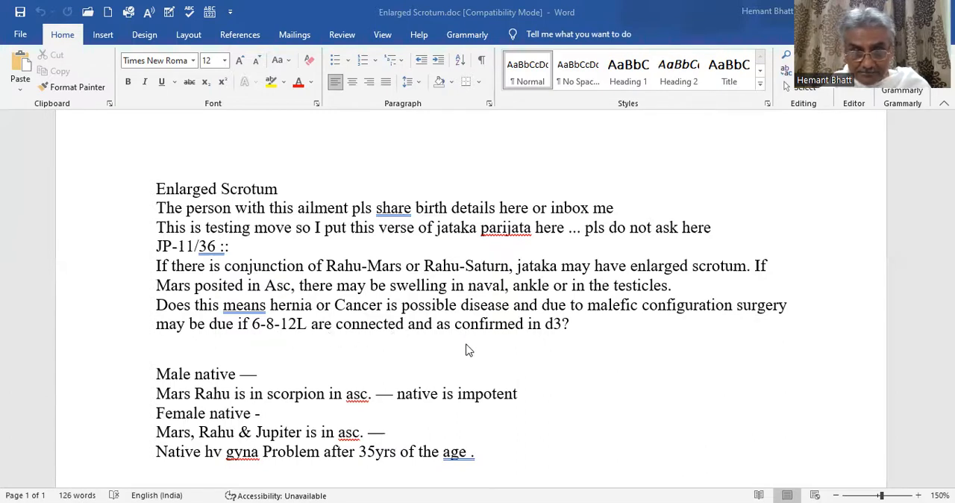
pyautogui.moveTo(481, 332)
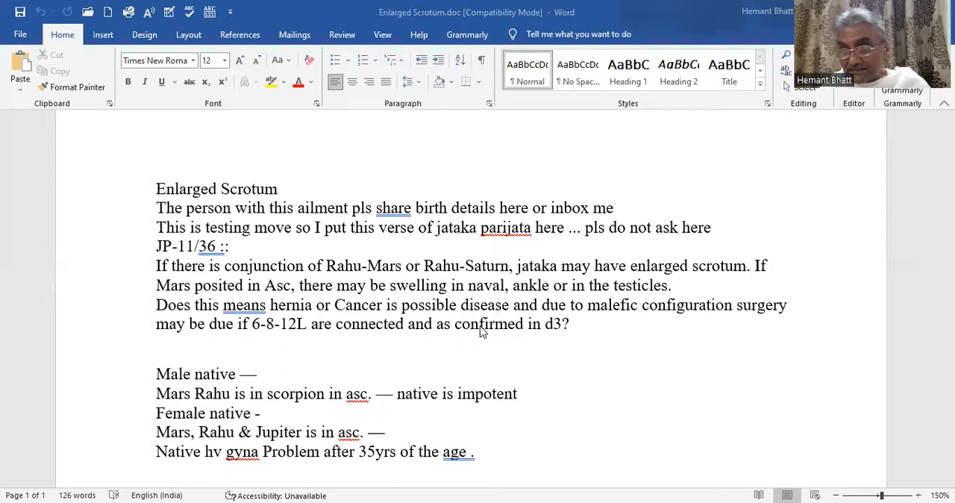
pyautogui.moveTo(224, 321)
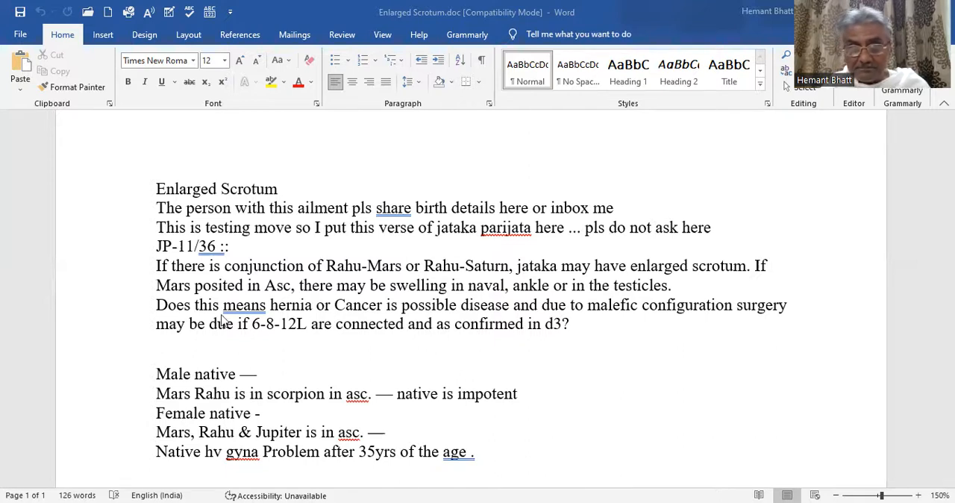
pyautogui.moveTo(395, 281)
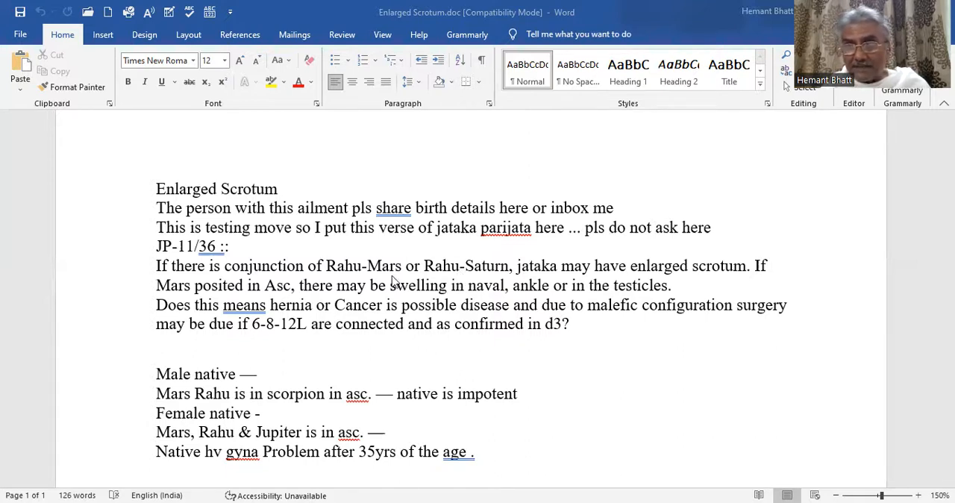
pyautogui.moveTo(391, 304)
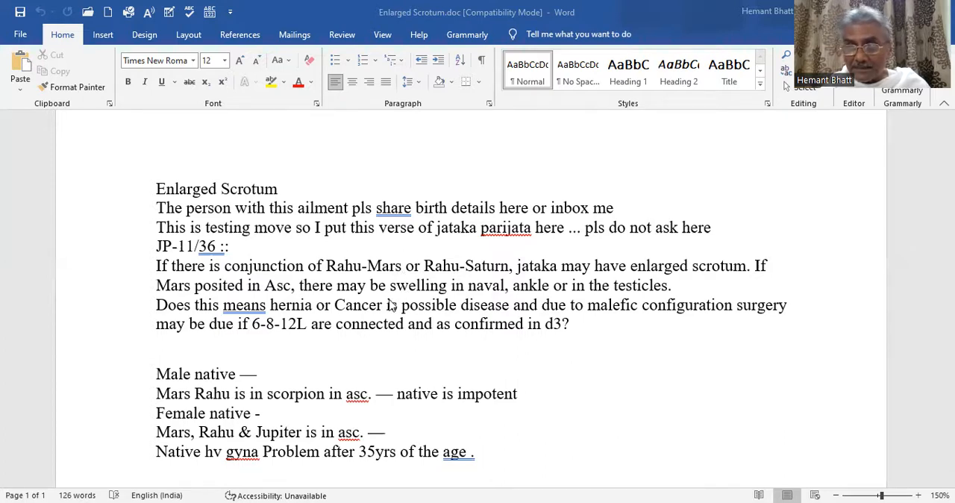
pyautogui.moveTo(418, 320)
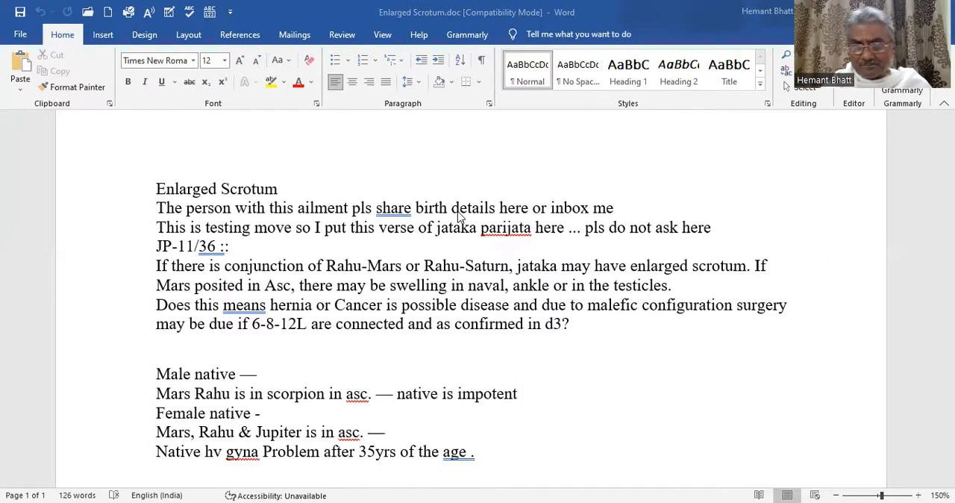
pyautogui.moveTo(459, 287)
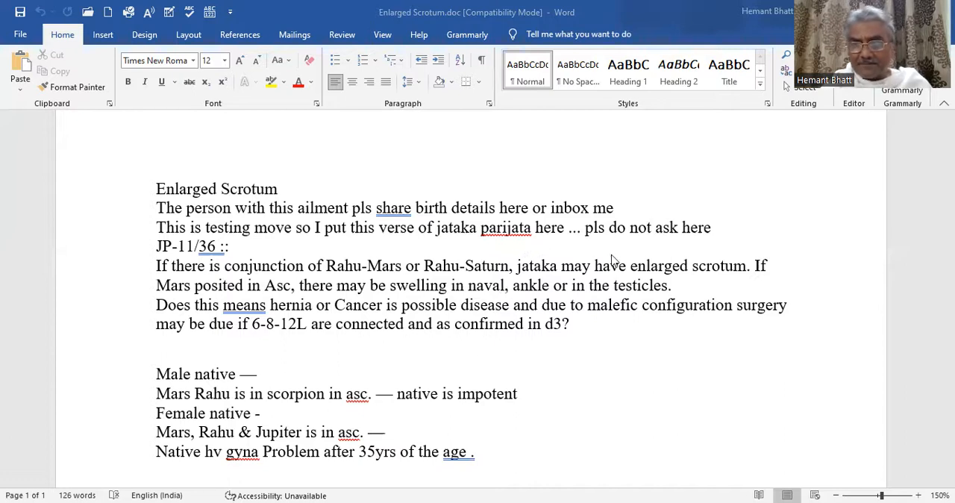
pyautogui.moveTo(584, 326)
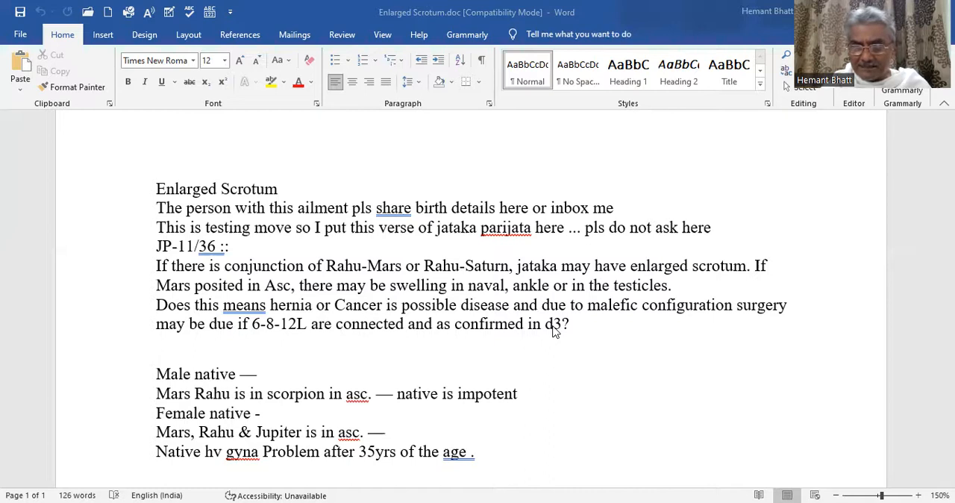
pyautogui.moveTo(583, 310)
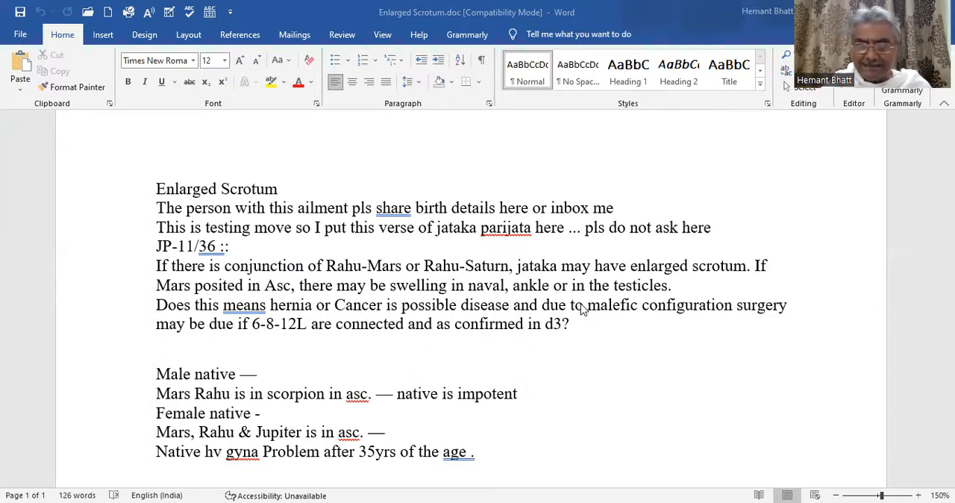
pyautogui.scroll(-3)
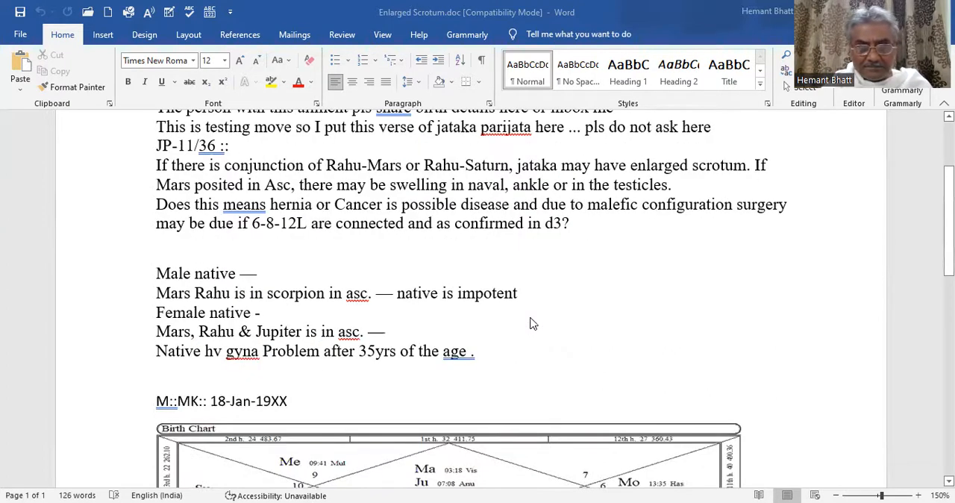
pyautogui.scroll(-3)
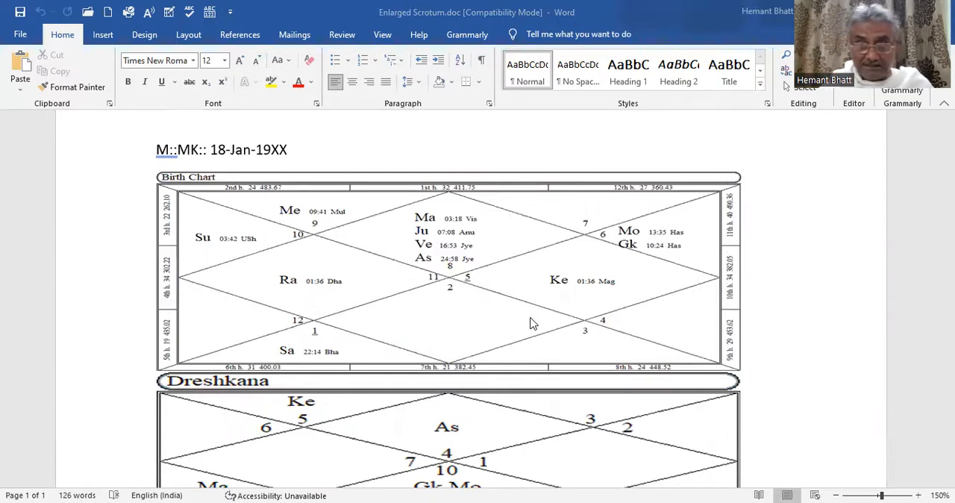
pyautogui.moveTo(532, 337)
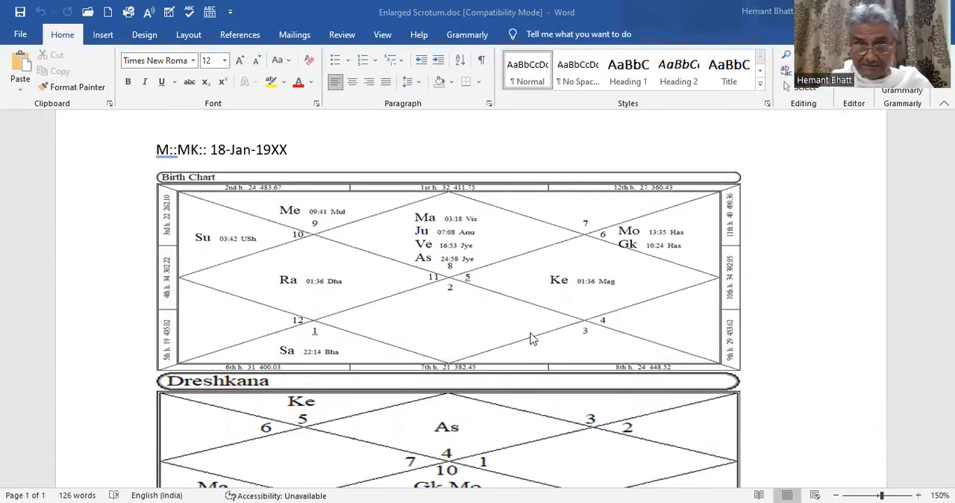
pyautogui.moveTo(401, 227)
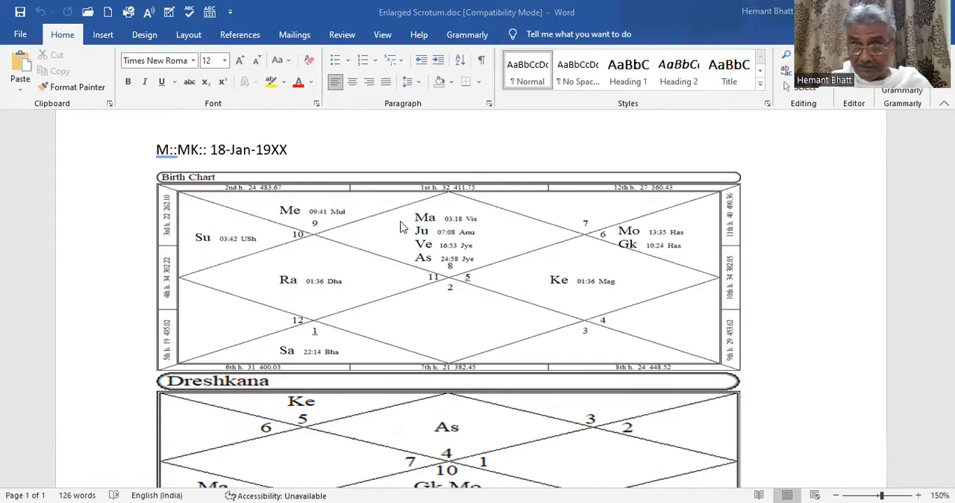
pyautogui.moveTo(442, 301)
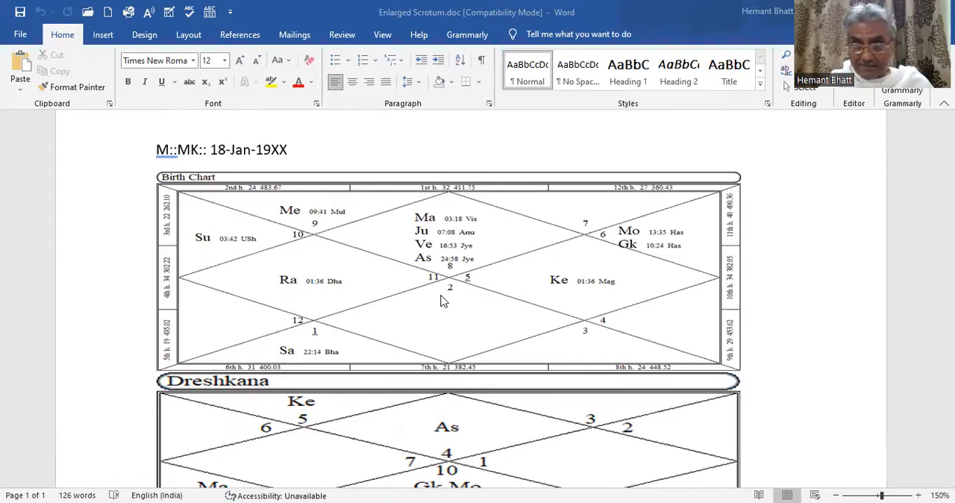
pyautogui.scroll(3)
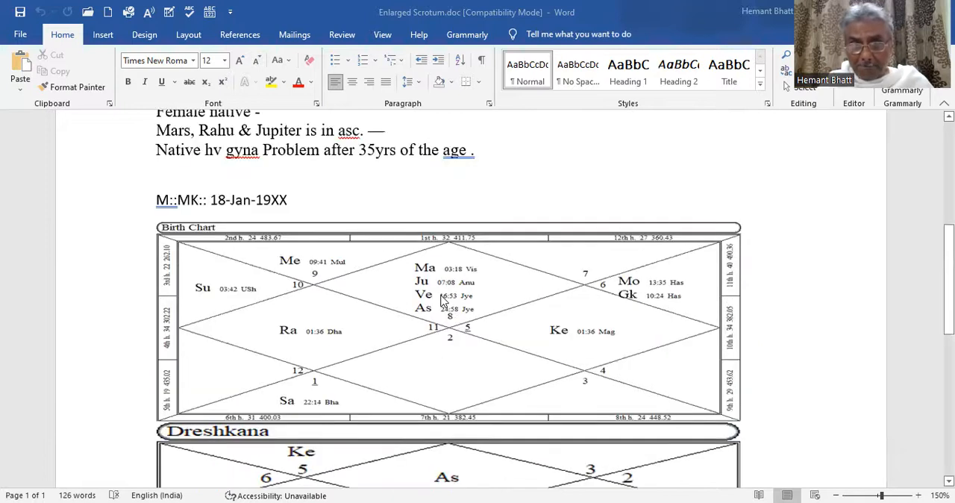
pyautogui.scroll(-3)
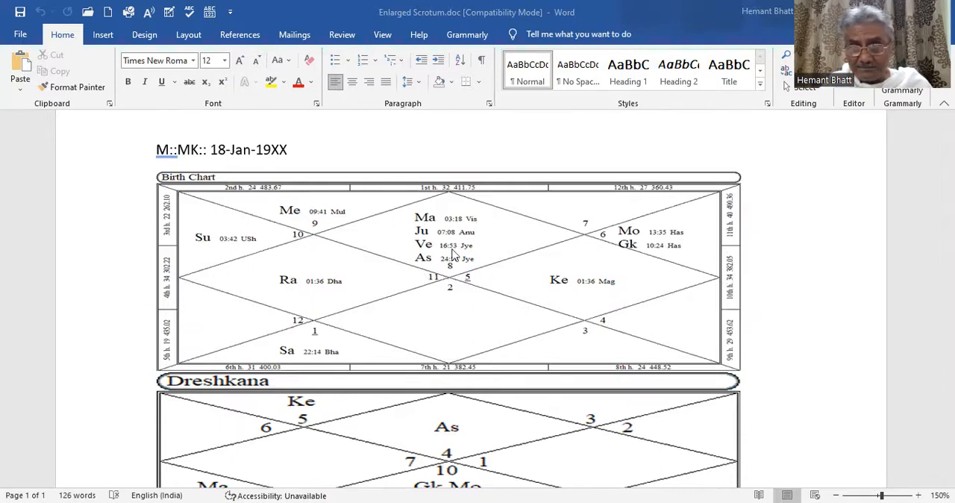
pyautogui.moveTo(433, 238)
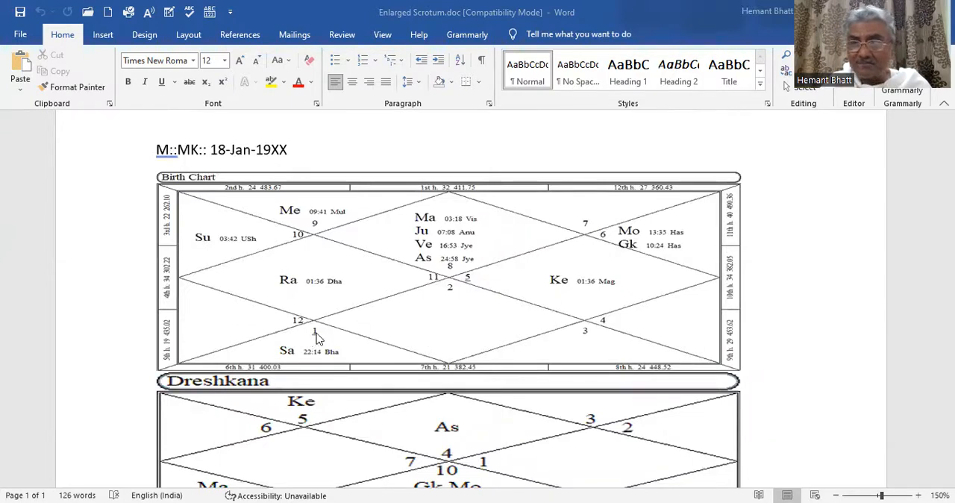
pyautogui.moveTo(315, 333)
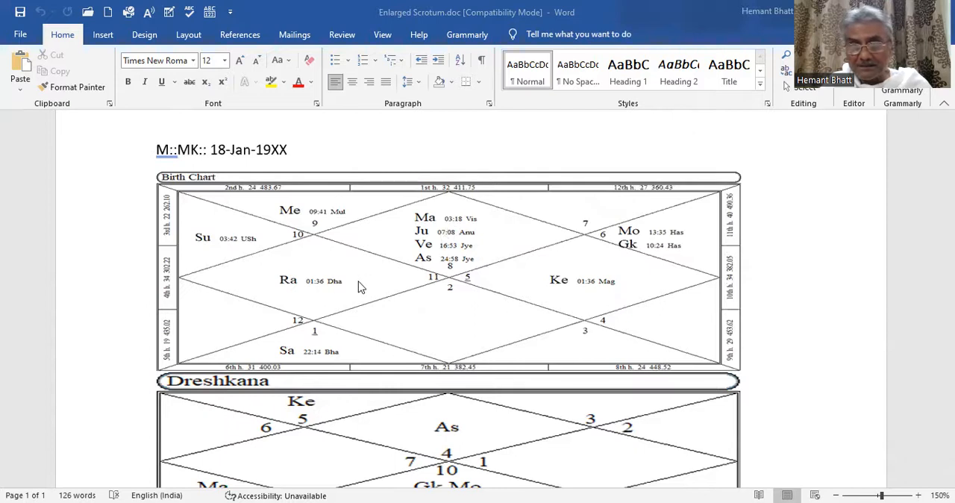
pyautogui.moveTo(444, 256)
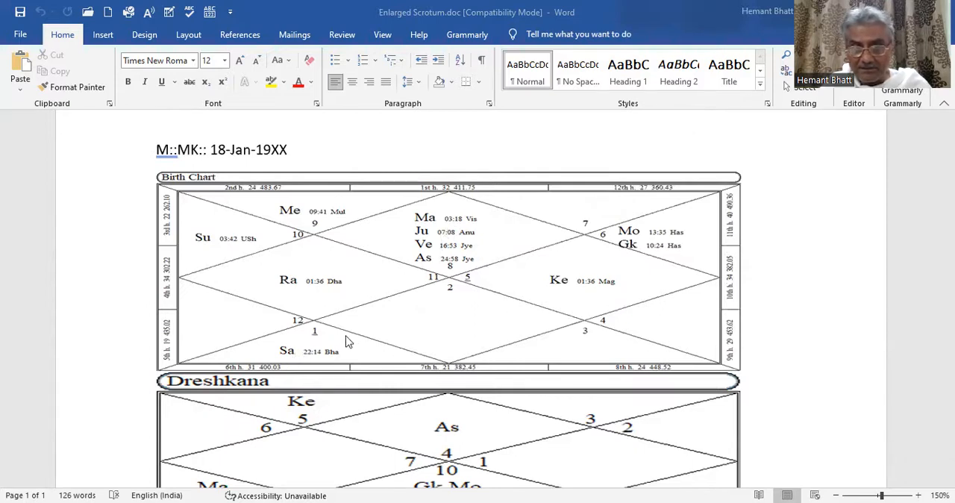
pyautogui.moveTo(406, 246)
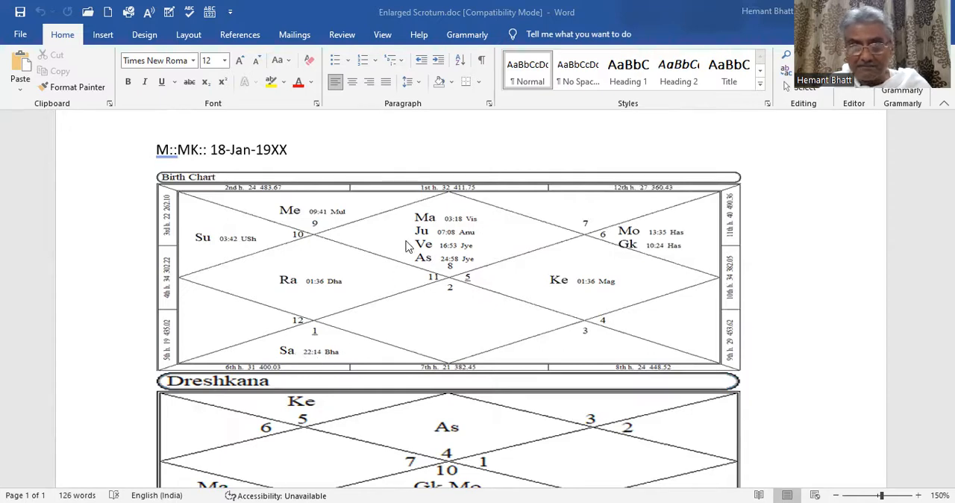
pyautogui.moveTo(442, 228)
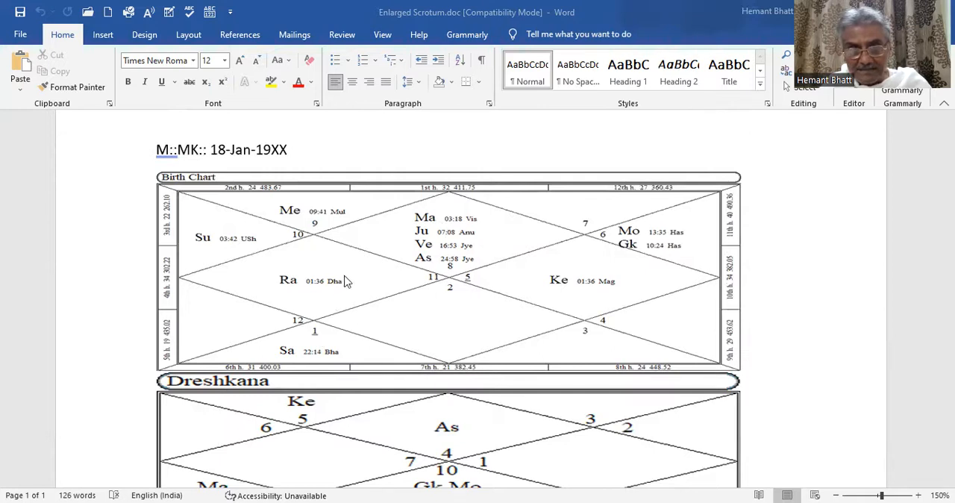
pyautogui.moveTo(431, 282)
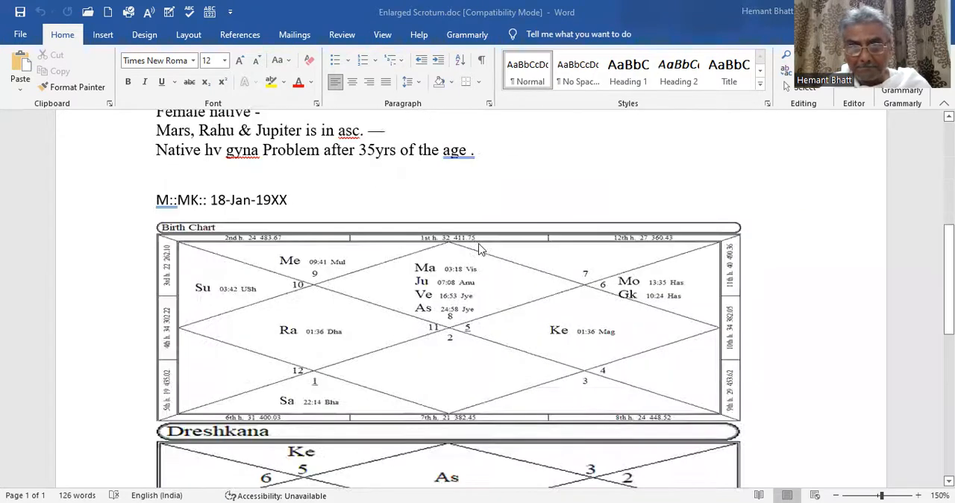
pyautogui.moveTo(325, 383)
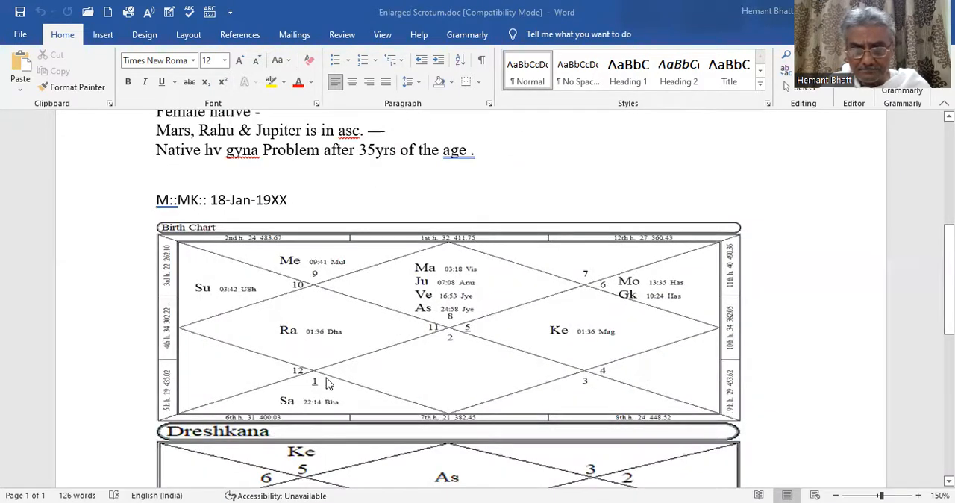
pyautogui.moveTo(462, 278)
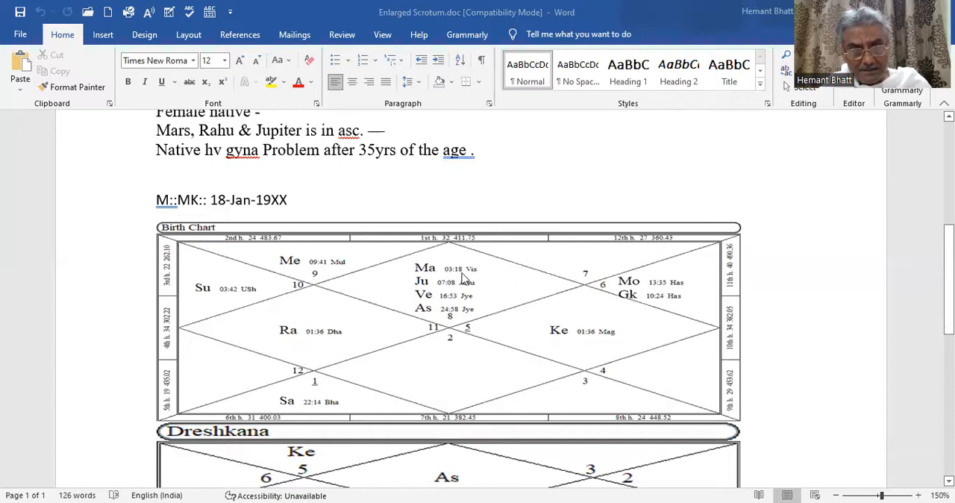
pyautogui.moveTo(396, 333)
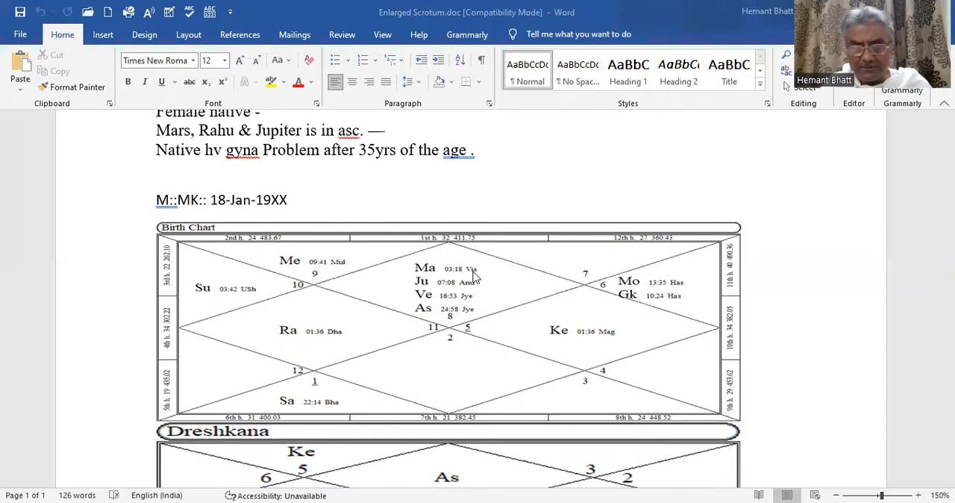
pyautogui.scroll(-3)
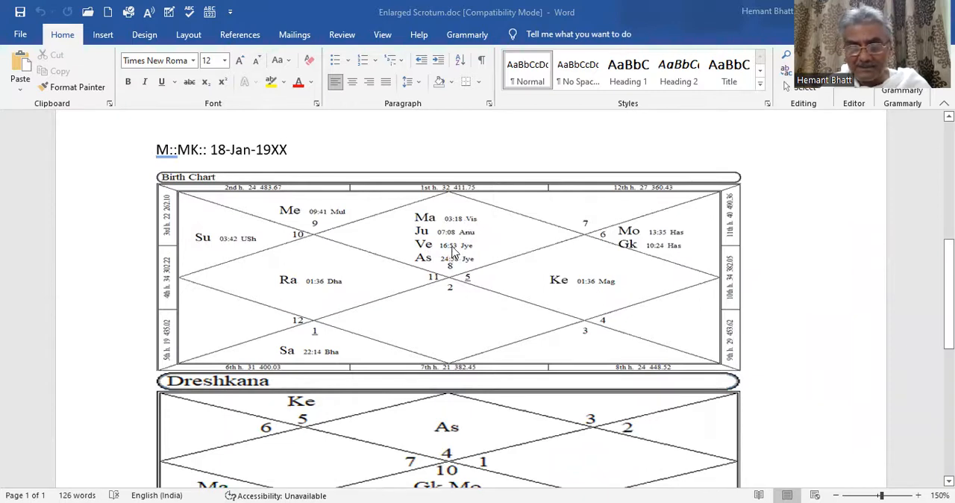
pyautogui.scroll(-3)
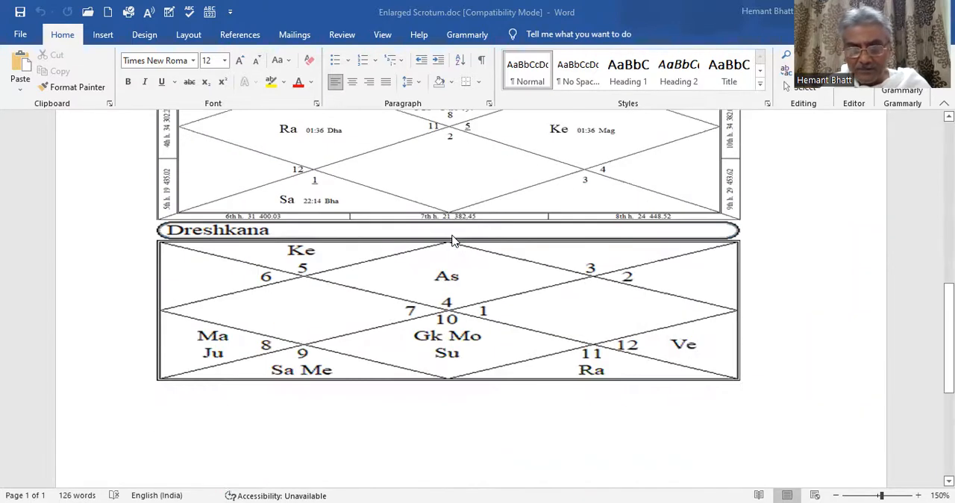
pyautogui.moveTo(250, 353)
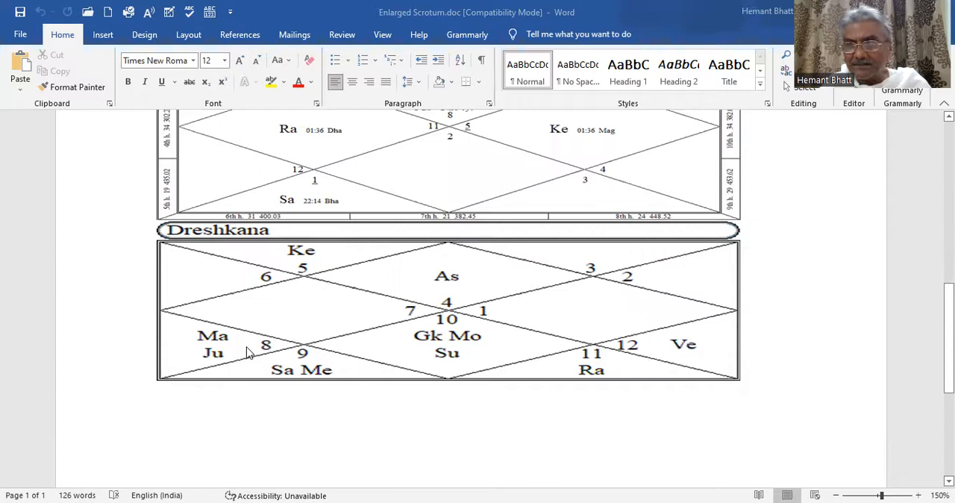
pyautogui.moveTo(227, 335)
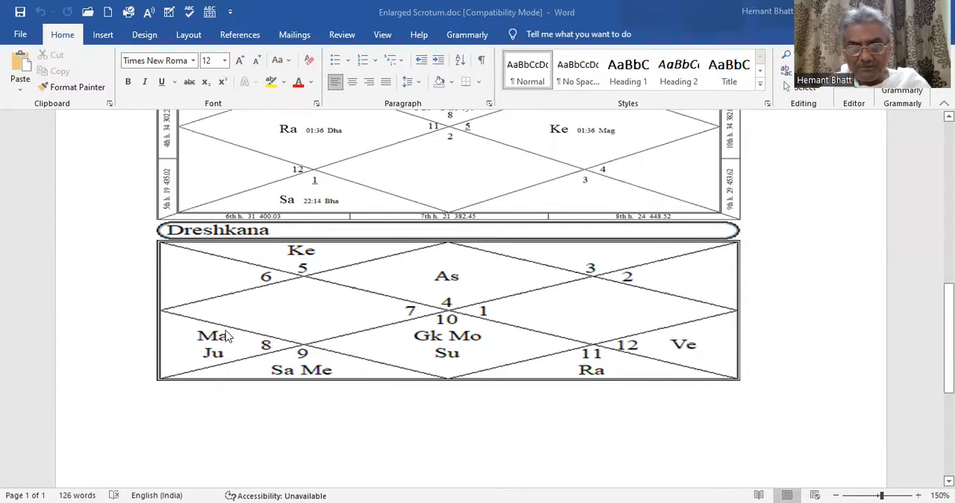
pyautogui.moveTo(227, 347)
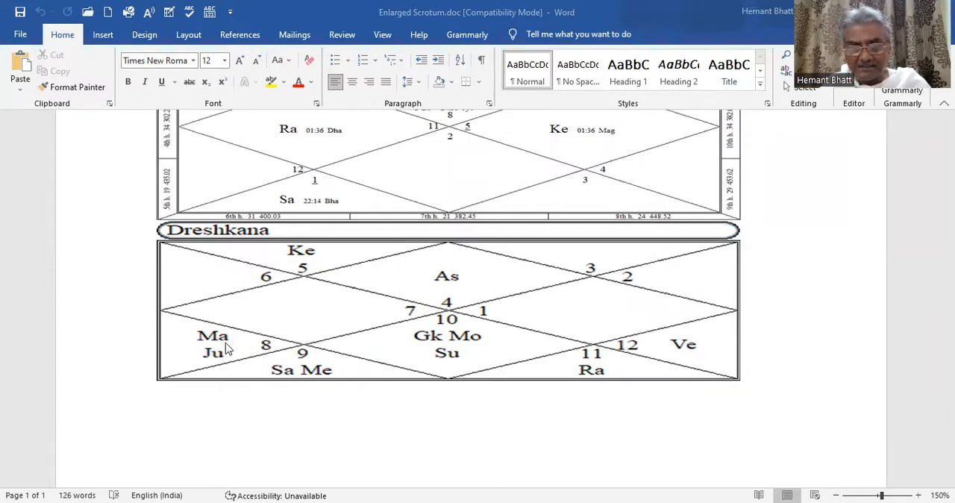
pyautogui.moveTo(273, 361)
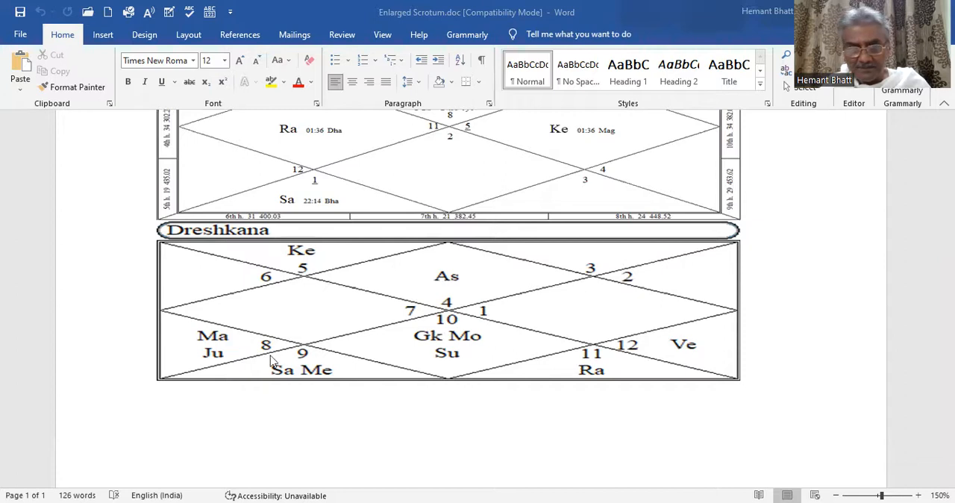
pyautogui.moveTo(321, 317)
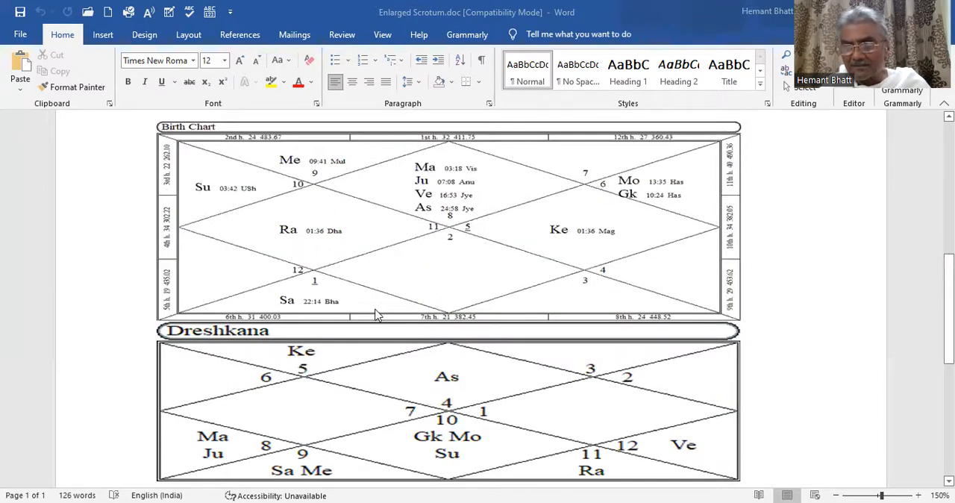
pyautogui.moveTo(573, 201)
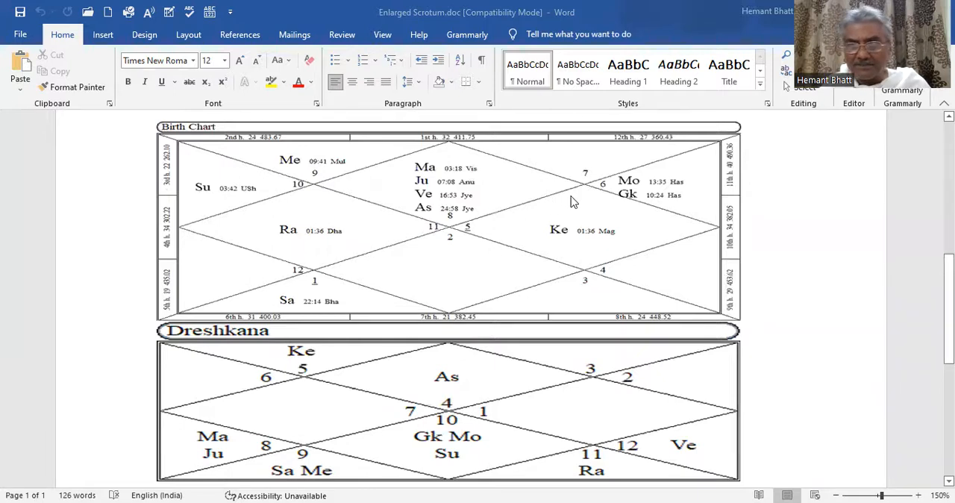
pyautogui.moveTo(415, 251)
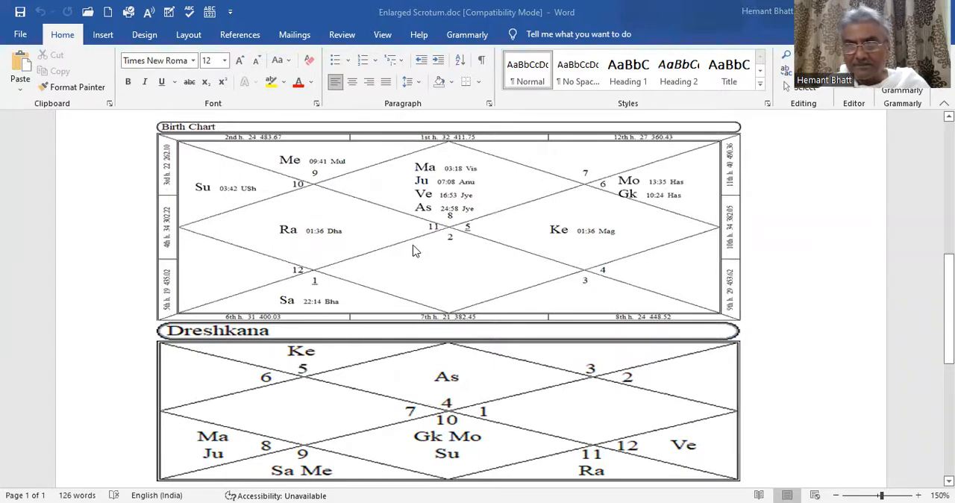
pyautogui.moveTo(429, 259)
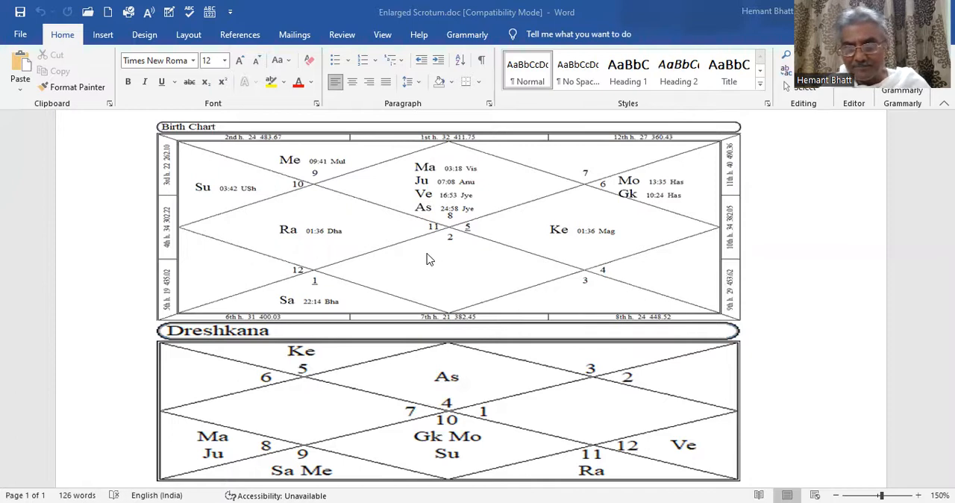
pyautogui.moveTo(351, 303)
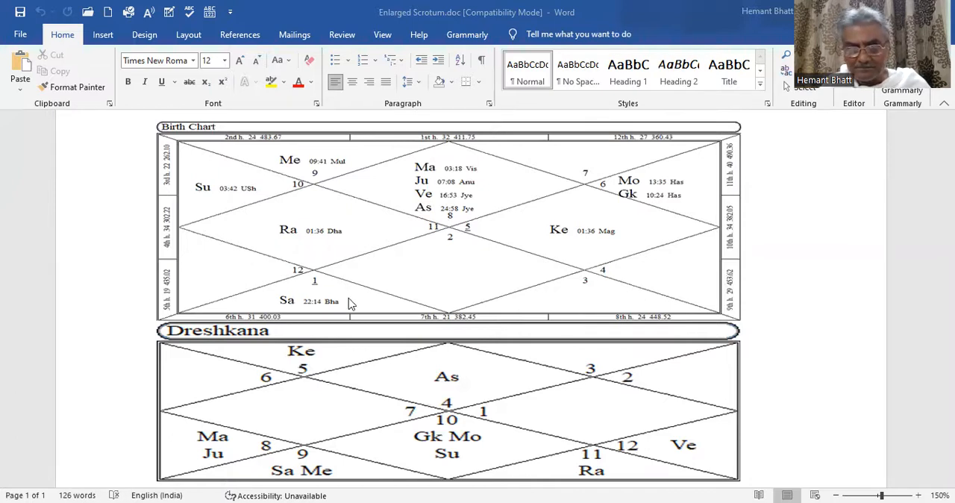
pyautogui.moveTo(351, 292)
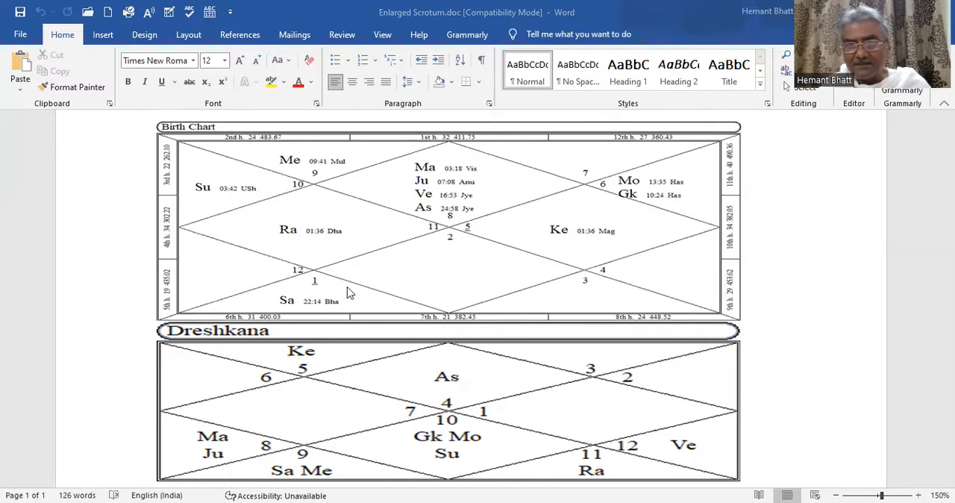
pyautogui.moveTo(383, 271)
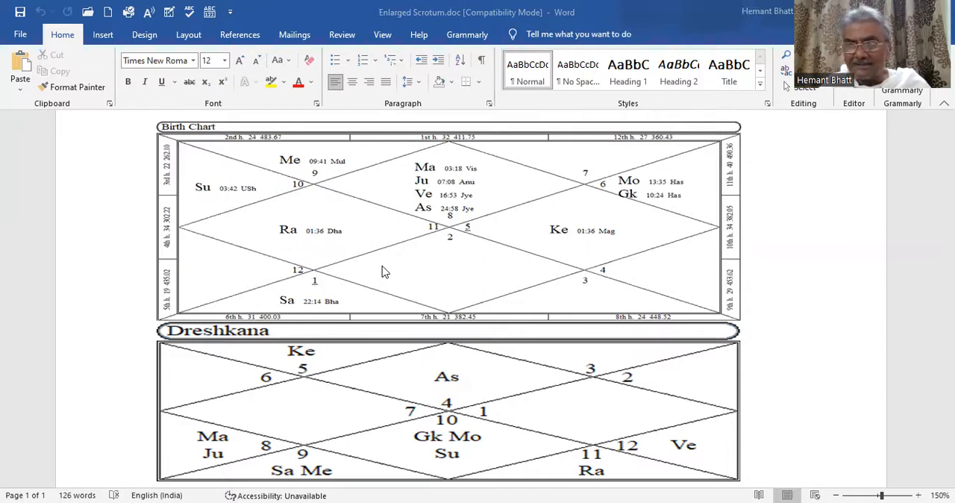
pyautogui.moveTo(355, 271)
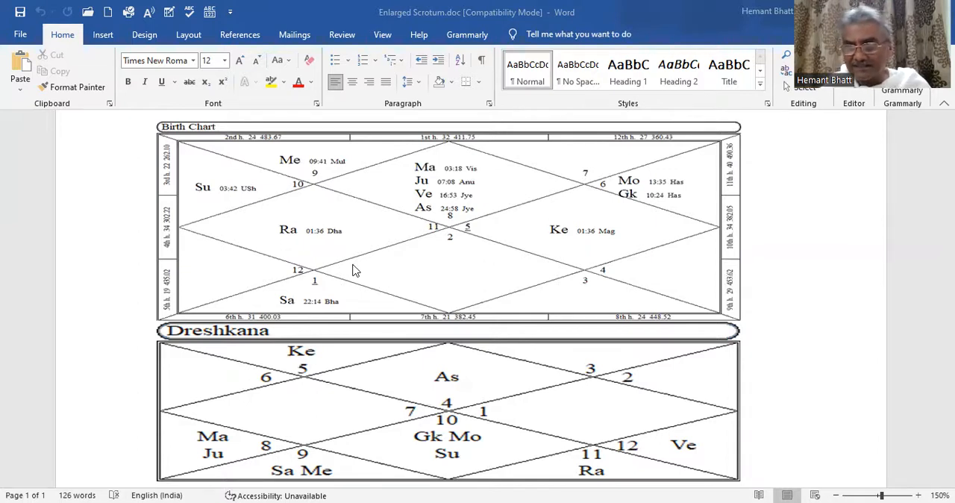
pyautogui.moveTo(414, 233)
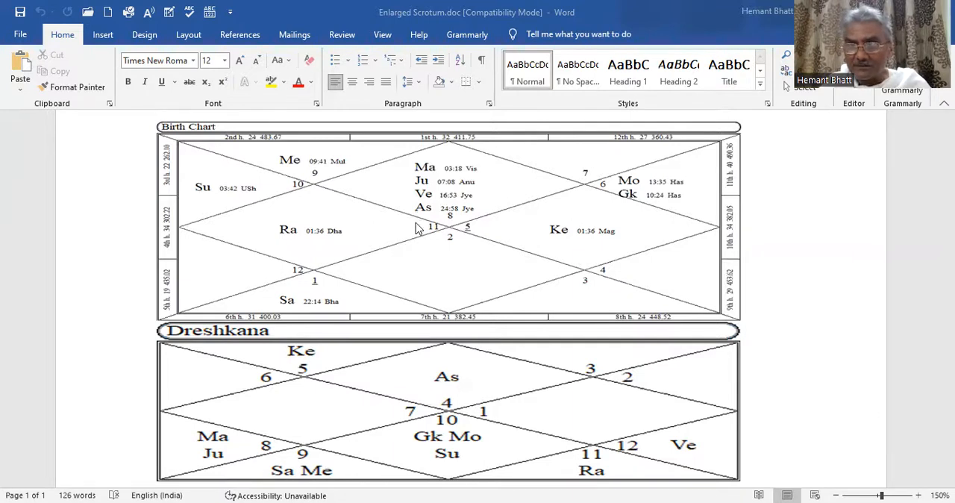
pyautogui.moveTo(409, 271)
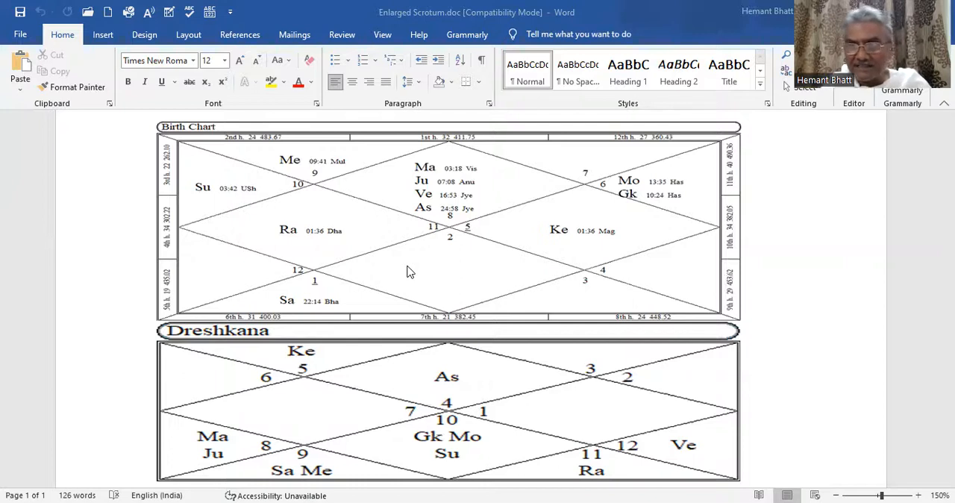
pyautogui.moveTo(394, 367)
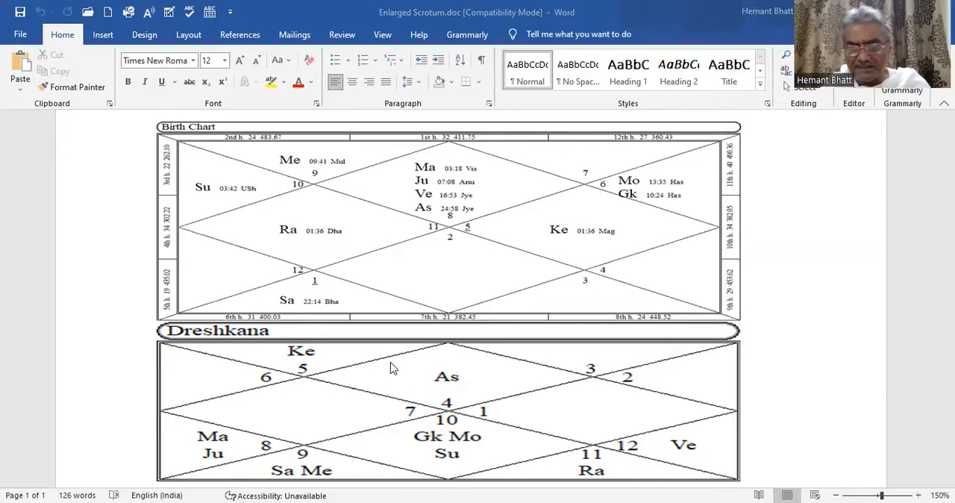
pyautogui.scroll(-3)
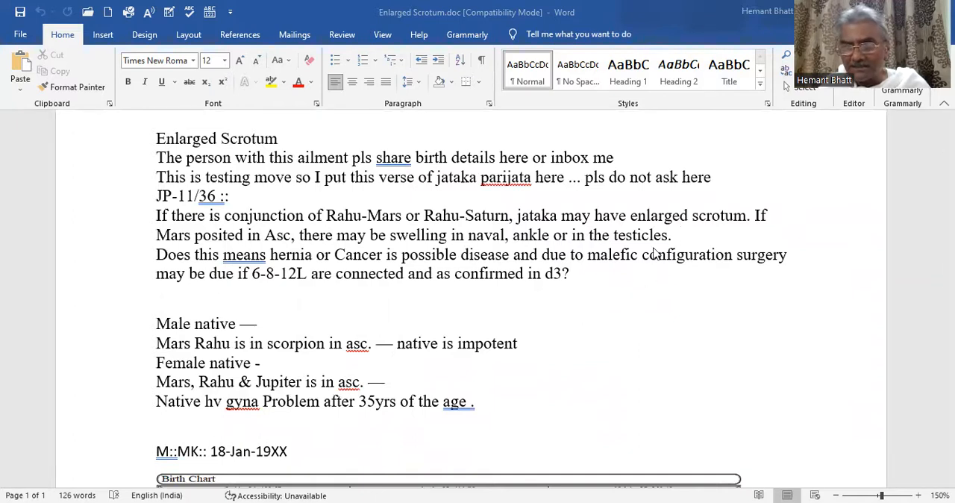
pyautogui.moveTo(635, 281)
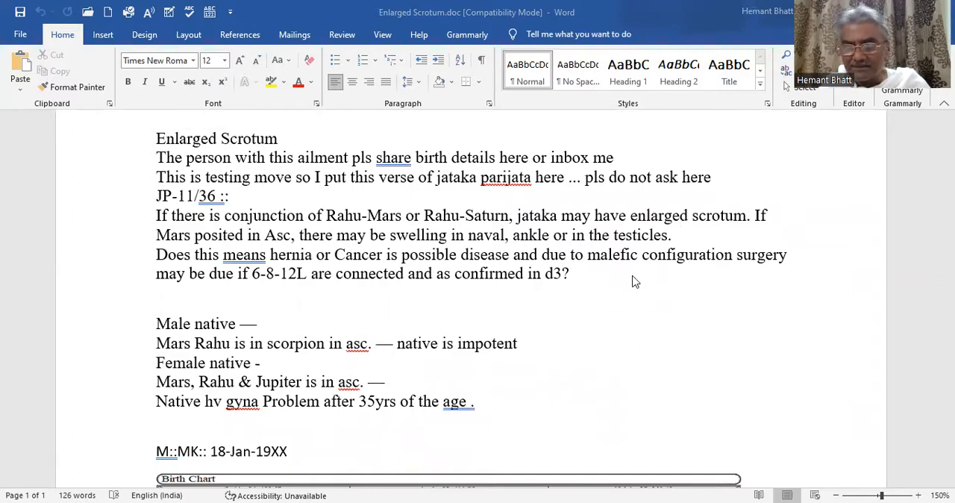
pyautogui.scroll(-3)
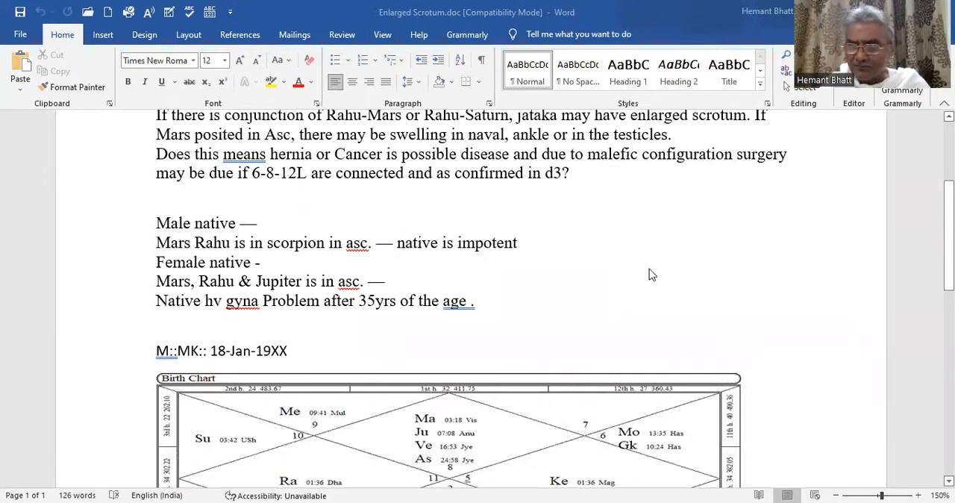
pyautogui.moveTo(638, 248)
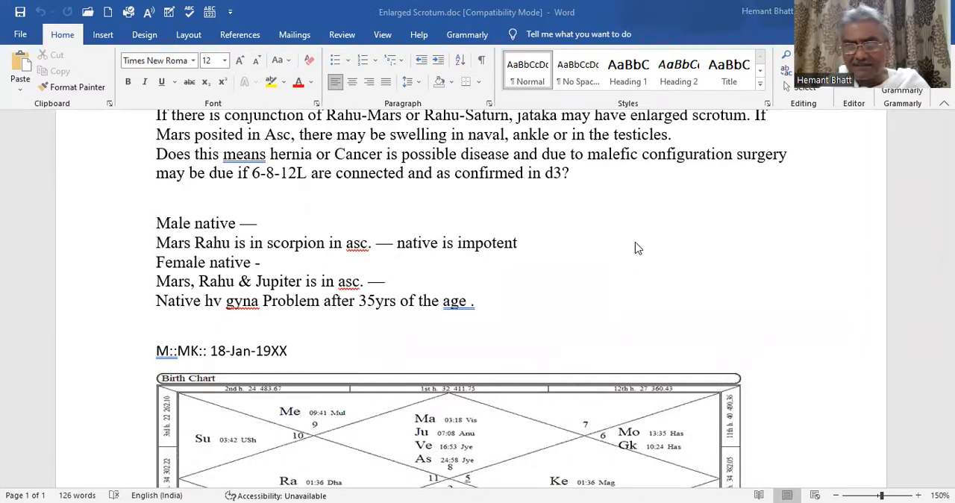
pyautogui.scroll(-3)
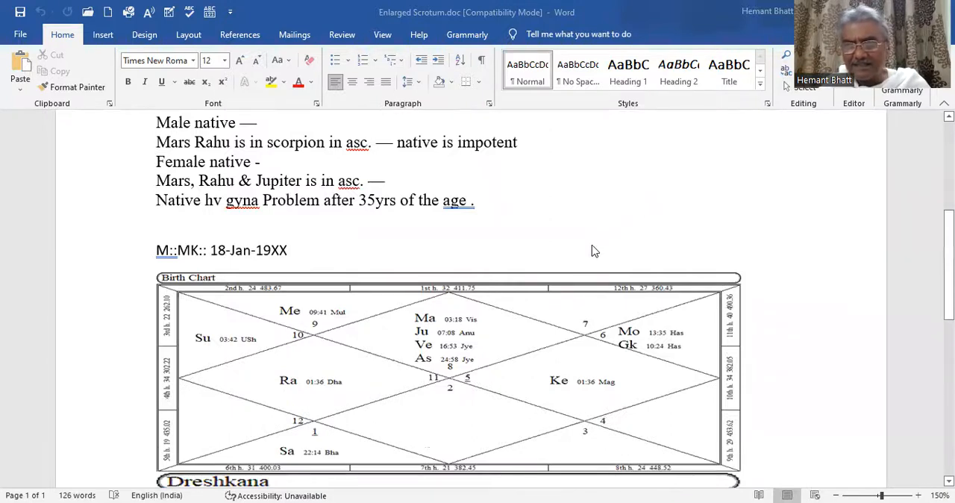
pyautogui.moveTo(581, 270)
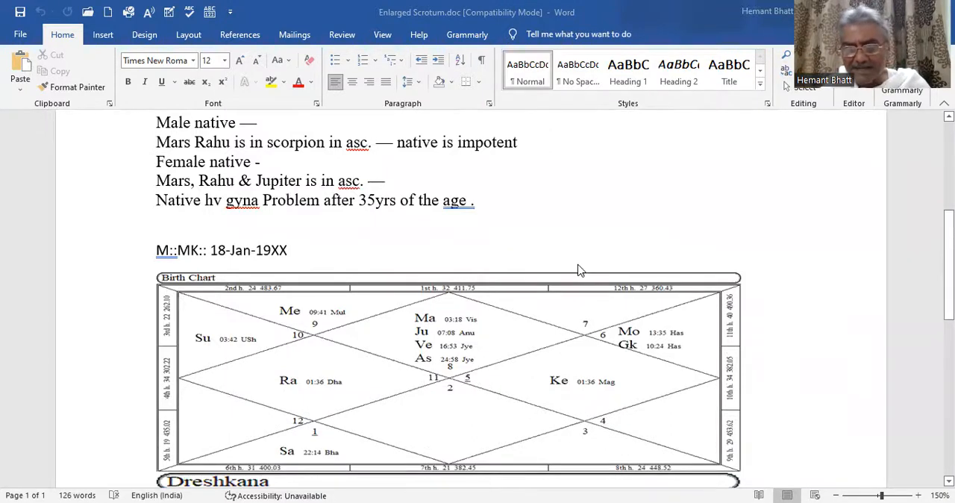
pyautogui.scroll(-3)
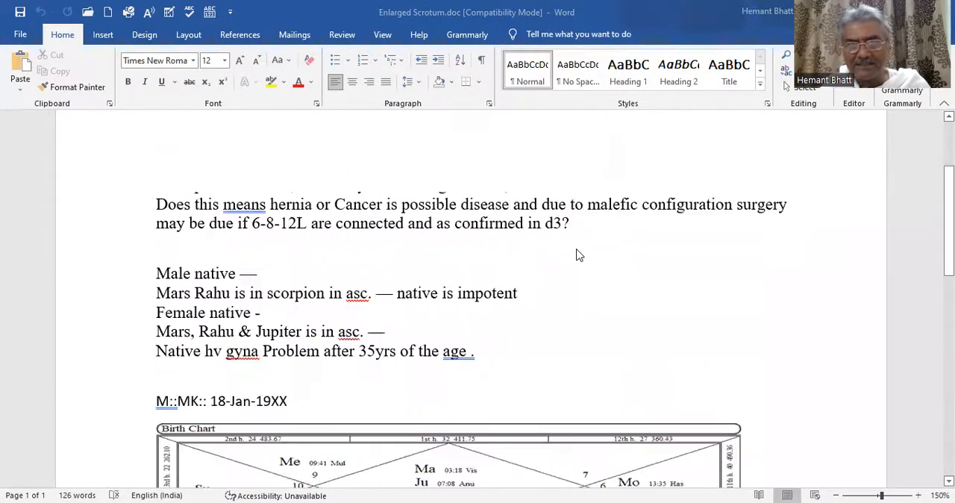
pyautogui.scroll(3)
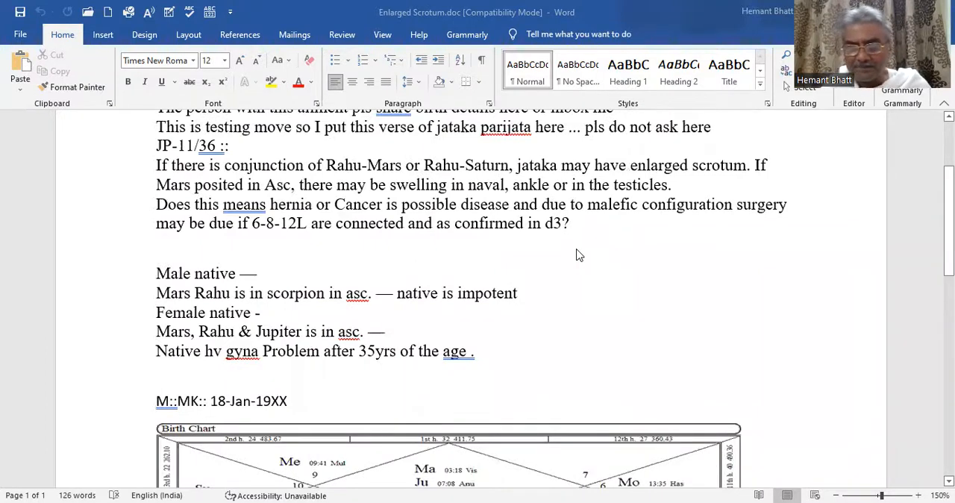
pyautogui.moveTo(571, 229)
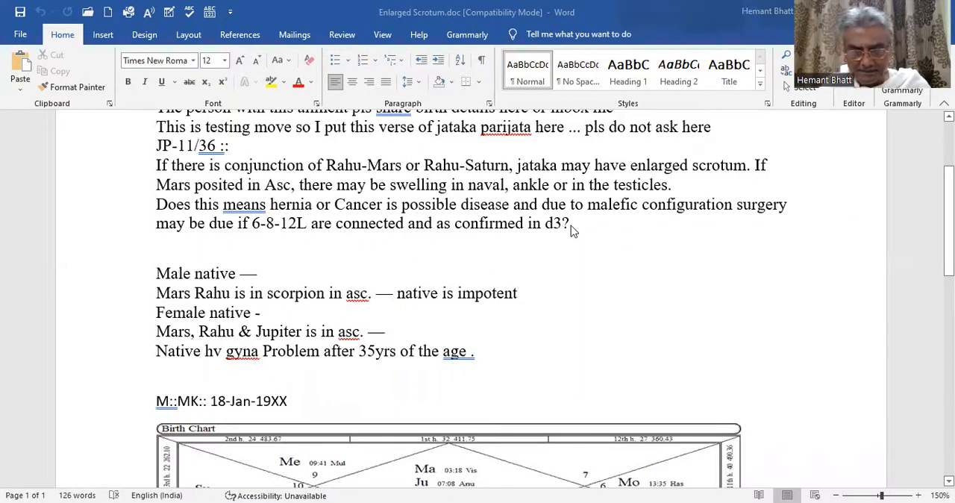
pyautogui.moveTo(595, 241)
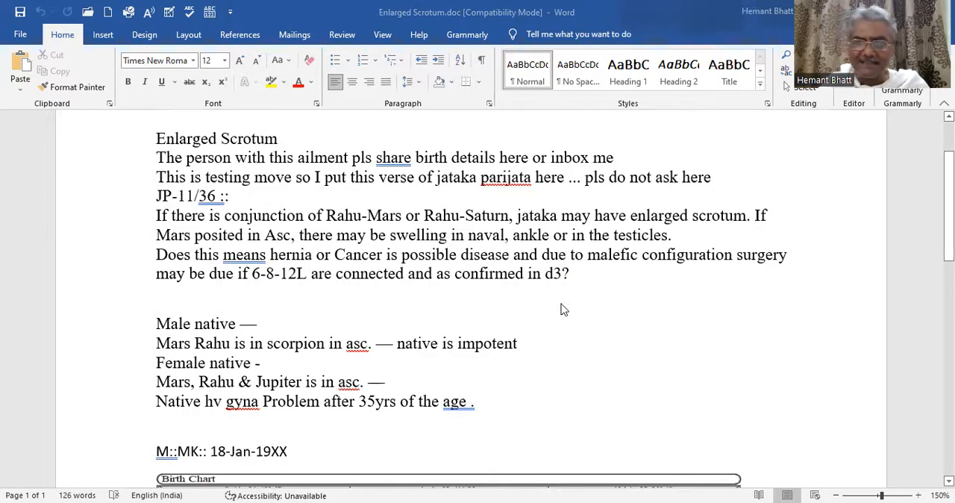
pyautogui.moveTo(584, 309)
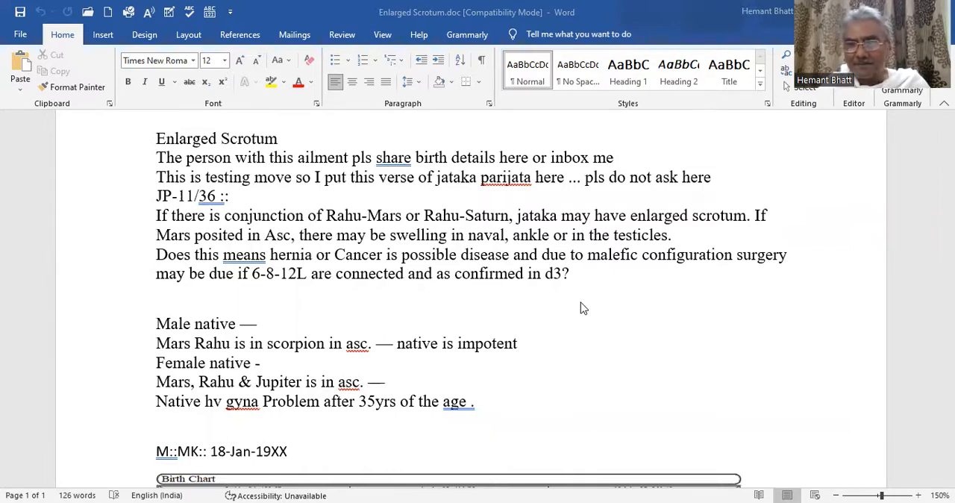
pyautogui.moveTo(493, 282)
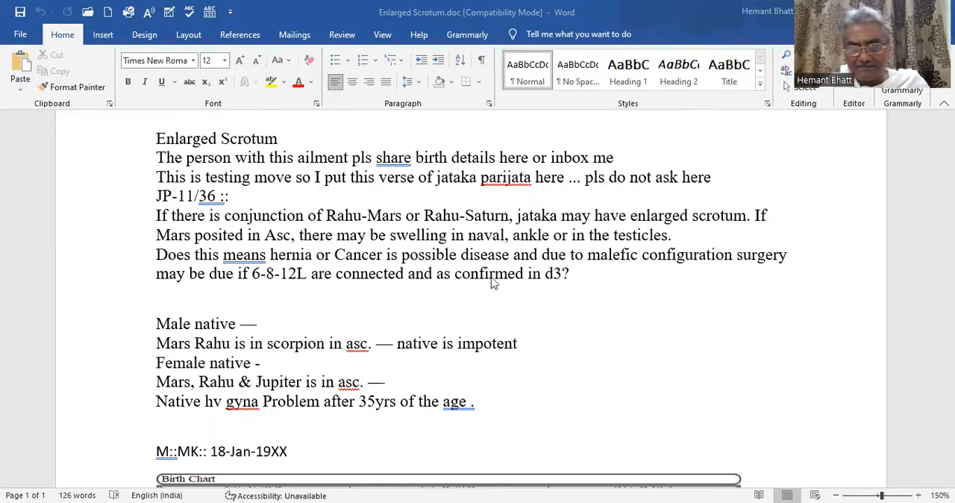
pyautogui.moveTo(327, 290)
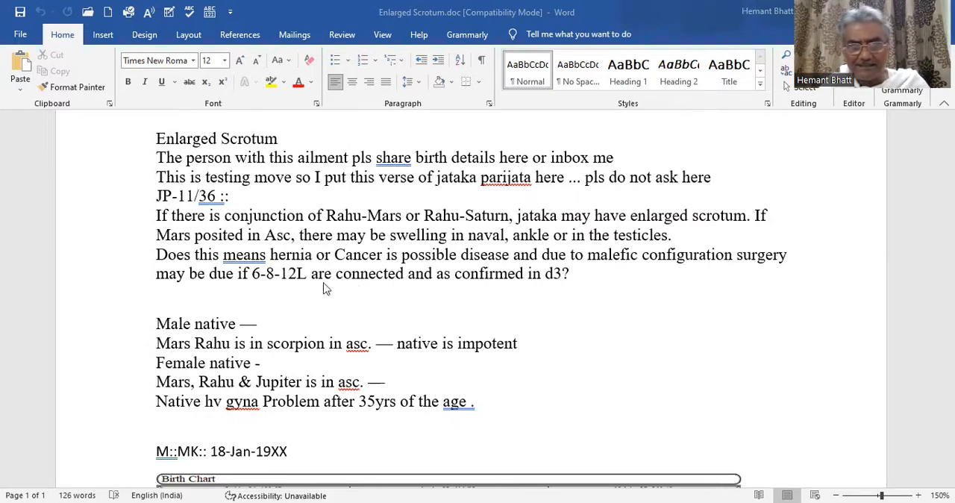
pyautogui.scroll(-3)
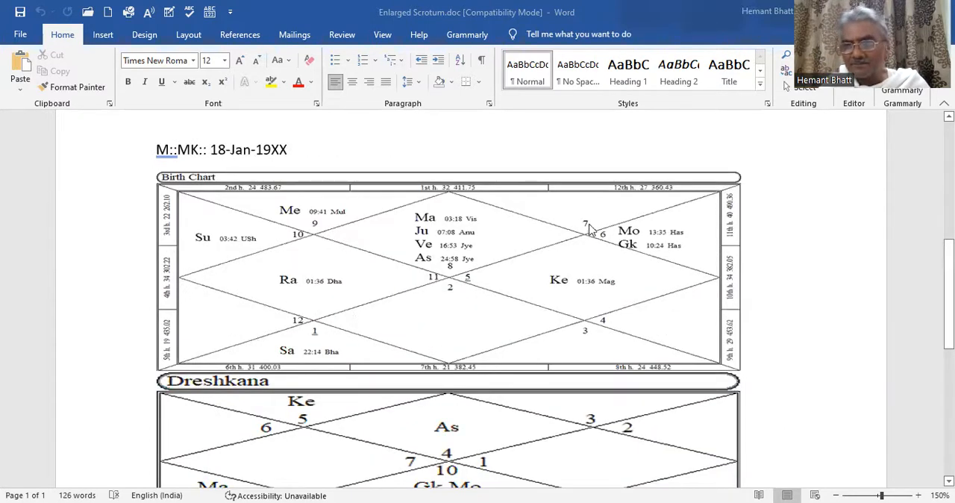
pyautogui.moveTo(646, 217)
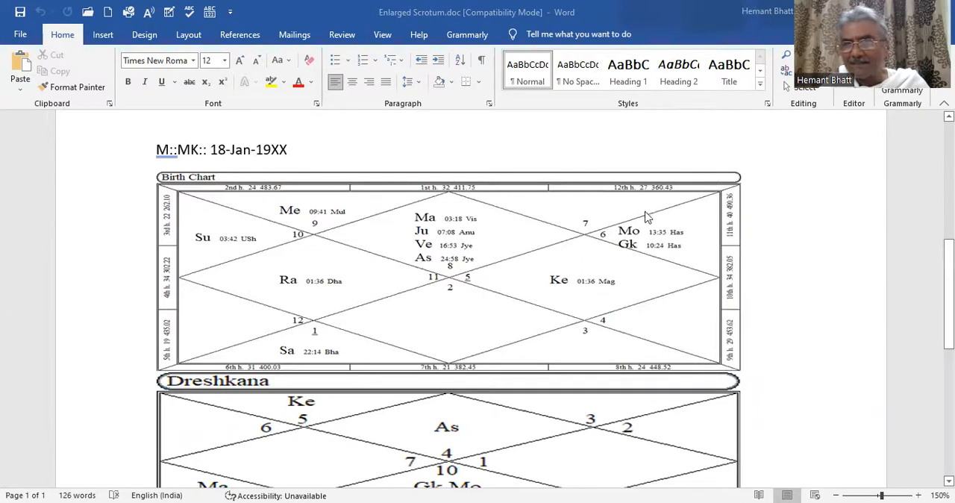
pyautogui.moveTo(377, 238)
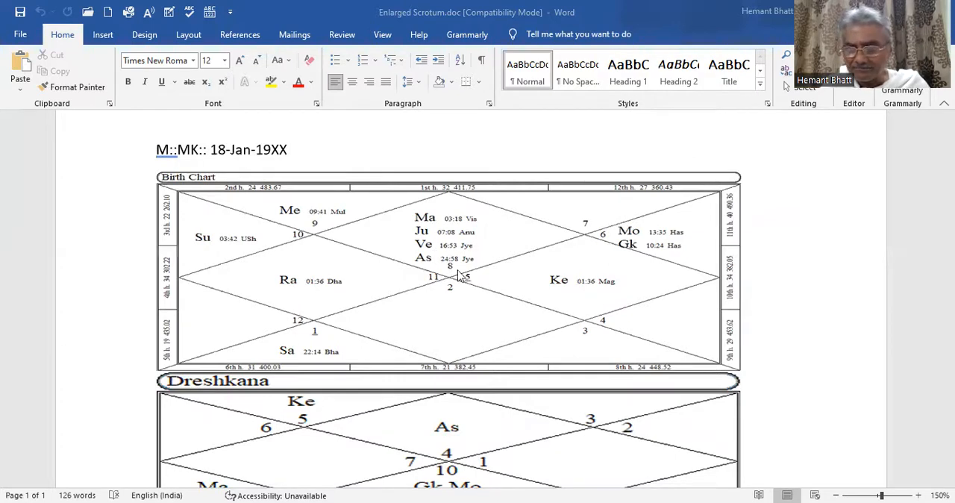
pyautogui.moveTo(408, 252)
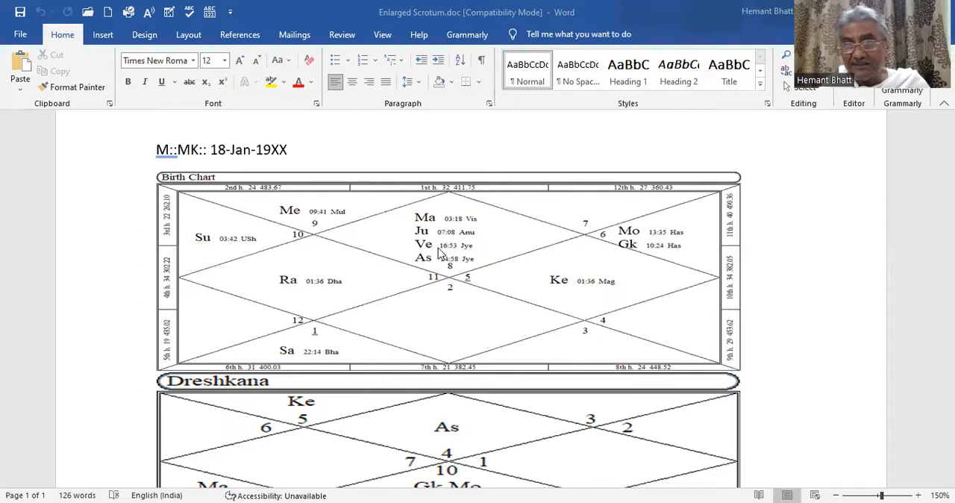
pyautogui.moveTo(443, 235)
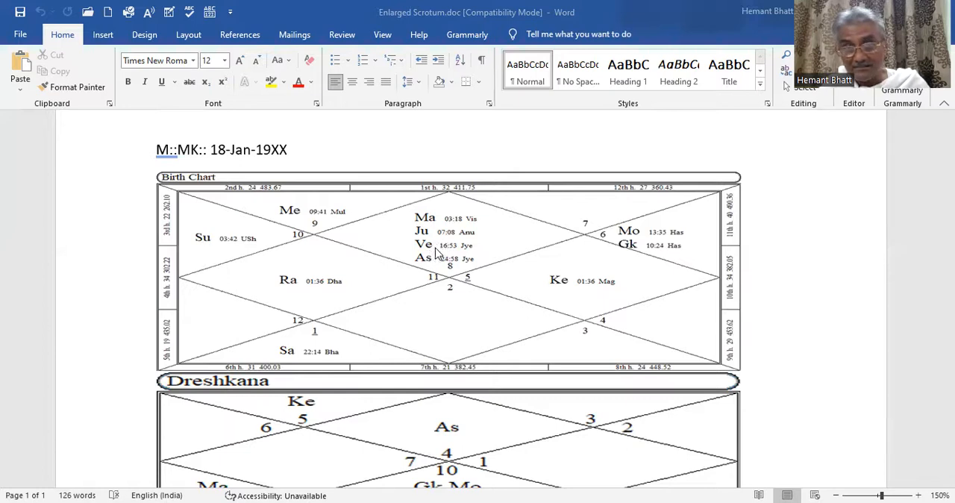
pyautogui.moveTo(442, 257)
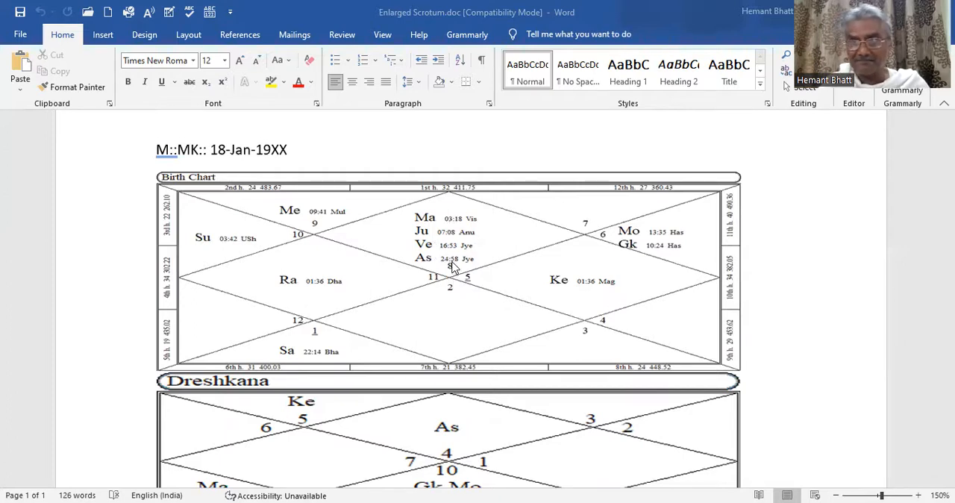
pyautogui.moveTo(414, 263)
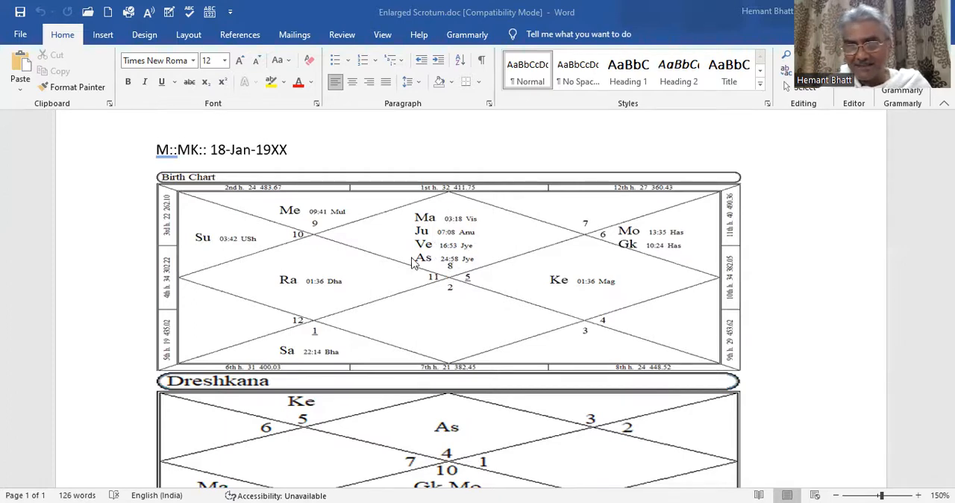
pyautogui.moveTo(377, 260)
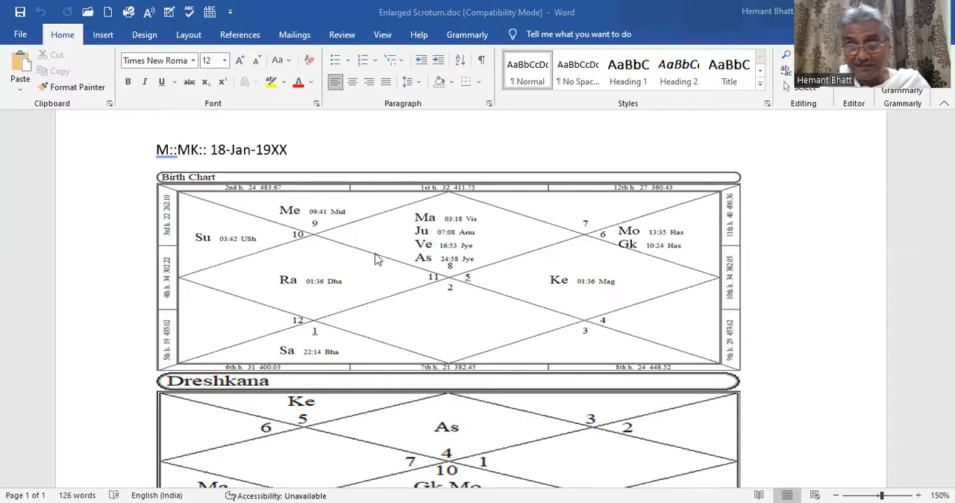
pyautogui.moveTo(407, 252)
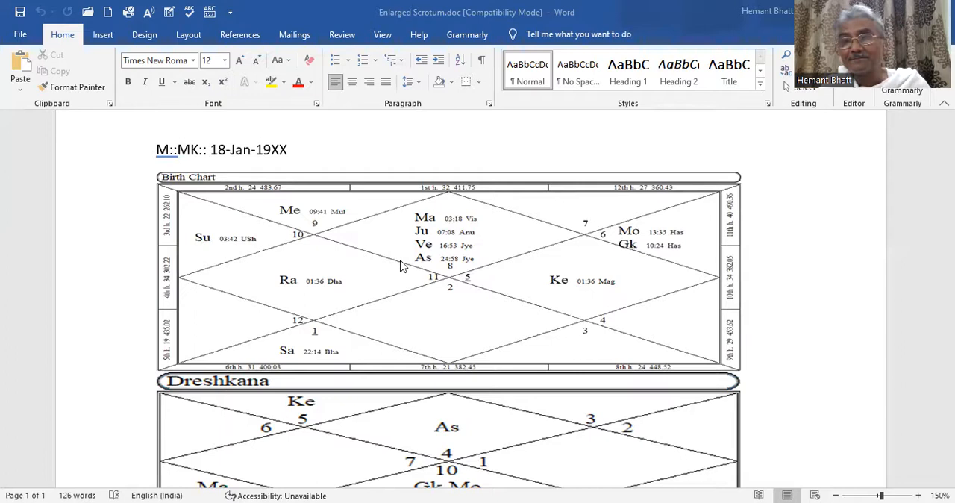
pyautogui.moveTo(477, 284)
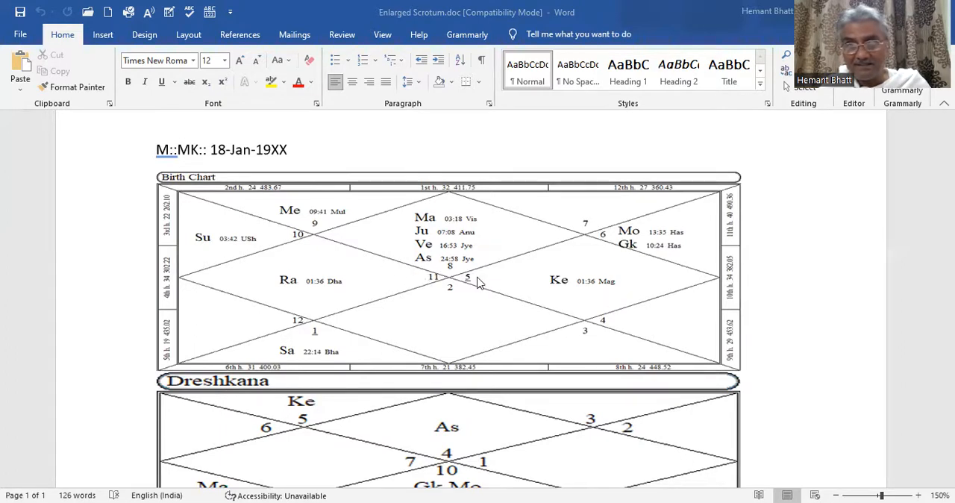
pyautogui.moveTo(461, 267)
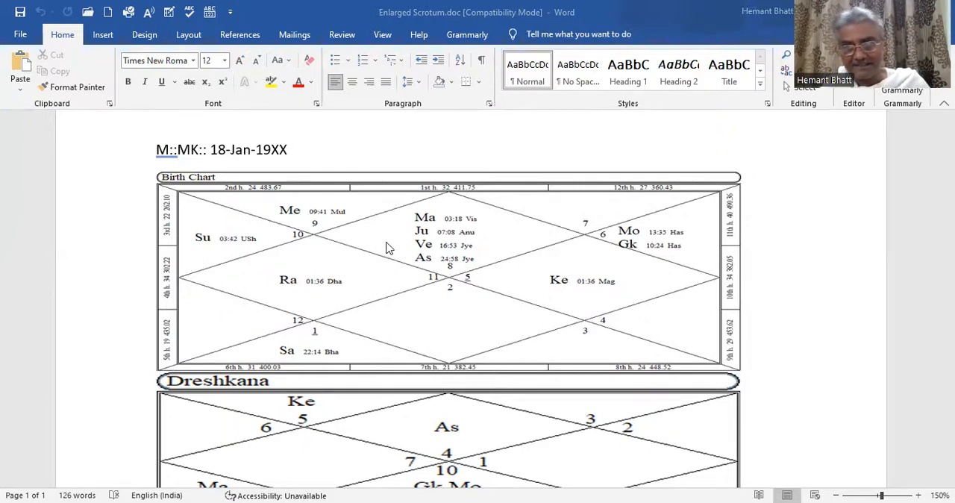
pyautogui.moveTo(414, 308)
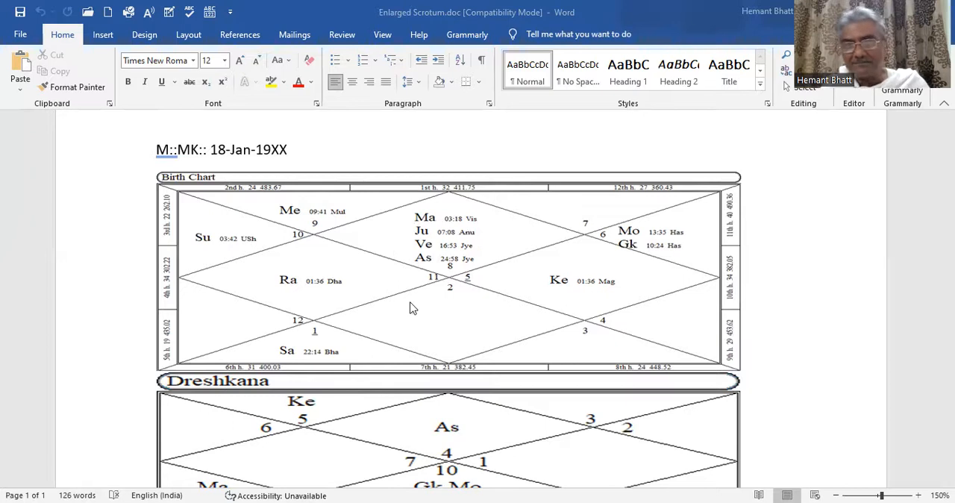